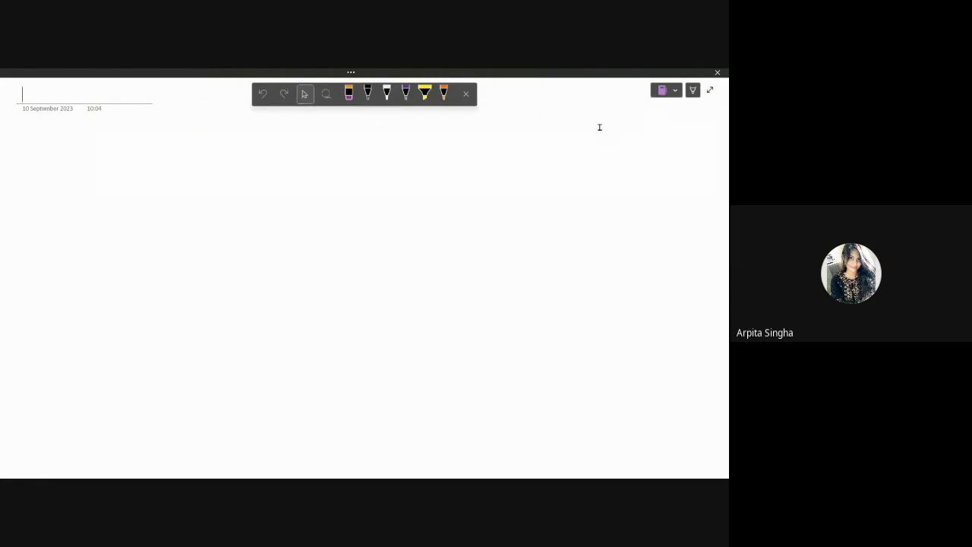
Step: With the black pen, handwrite the heading Interview 2022 and an underlined quoted CGE beside it
left_click(367, 93)
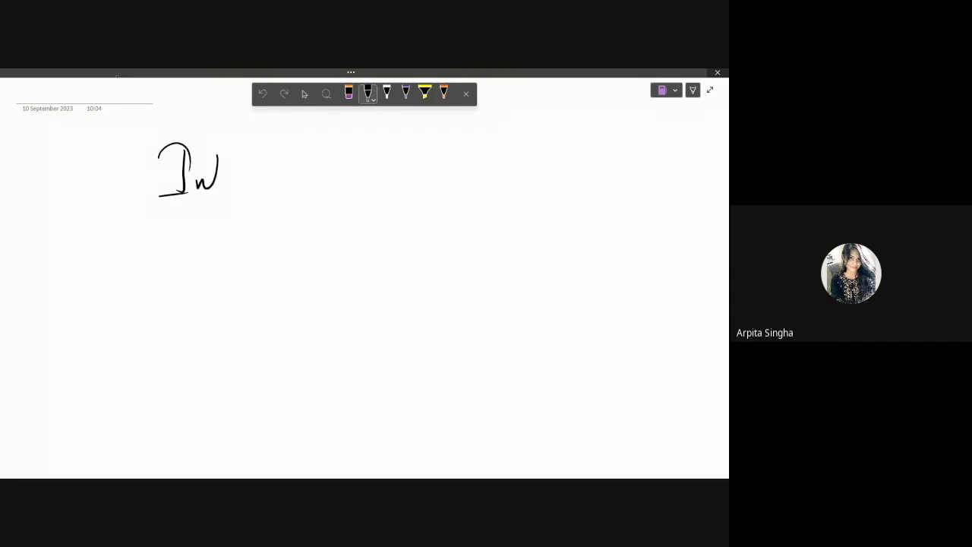
left_click_drag(216, 171, 281, 171)
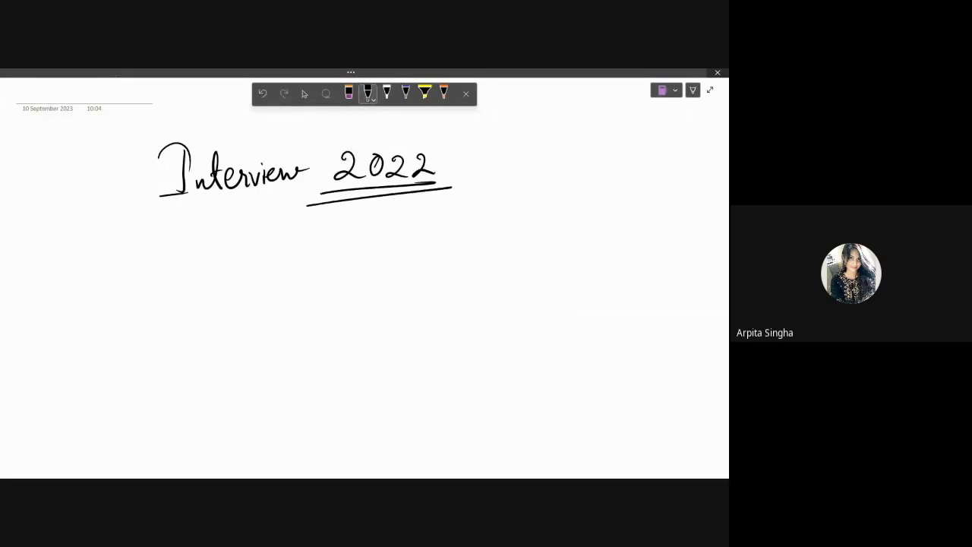
left_click_drag(482, 136, 531, 163)
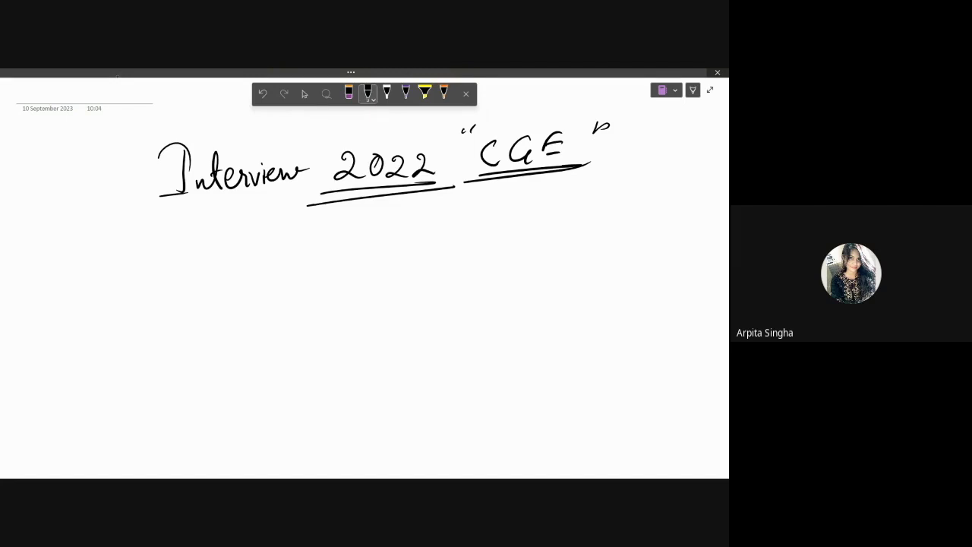
left_click_drag(29, 262, 133, 251)
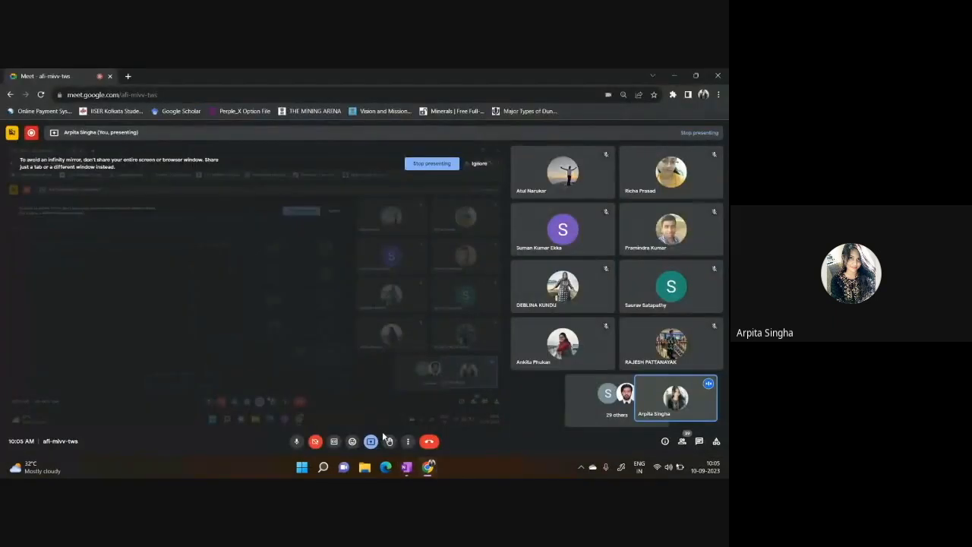
mouse_move(388, 440)
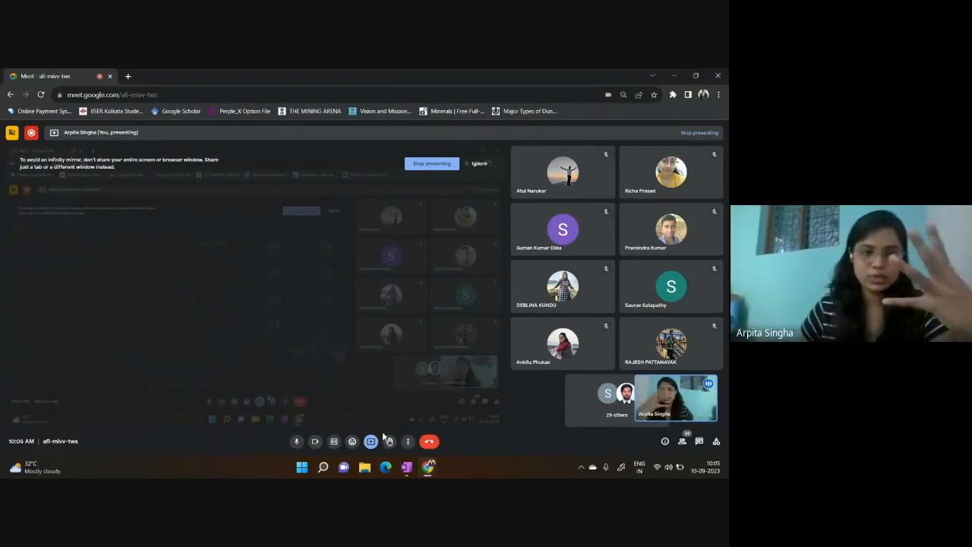
Step: Turn the camera on from the Meet bottom control bar while presenting
left_click(407, 466)
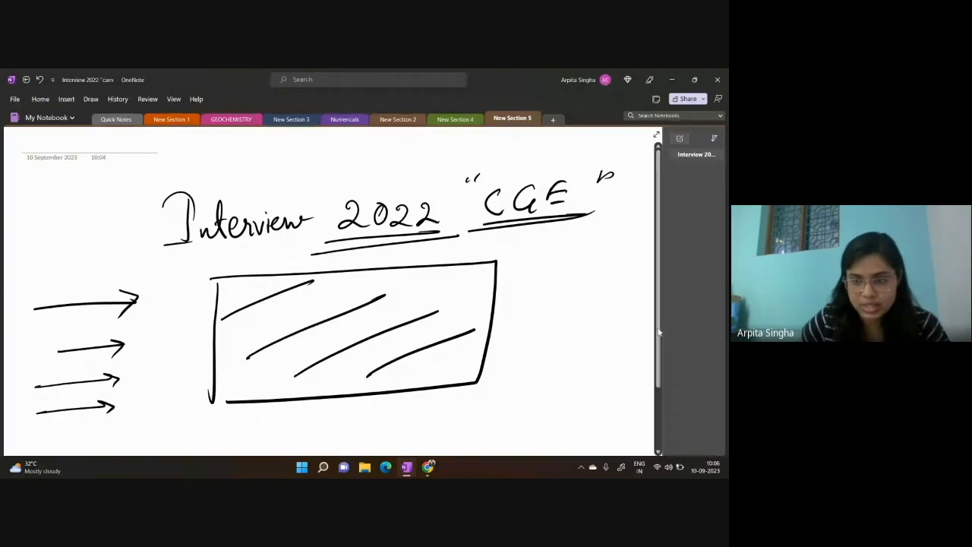
Step: Draw an arrow, ovals holding 2022, 2021 and 2020, and tick marks over the ovals
scroll("down", 3)
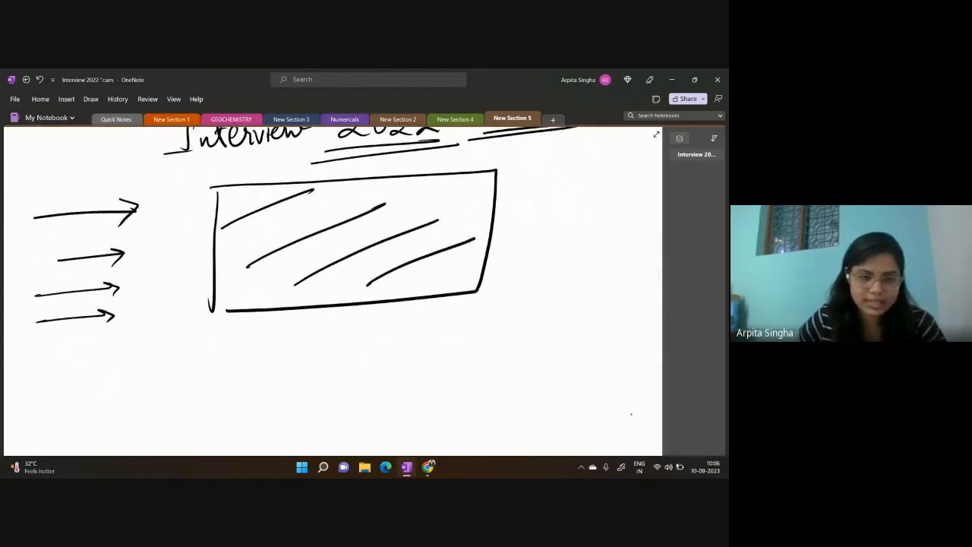
left_click_drag(133, 395, 204, 393)
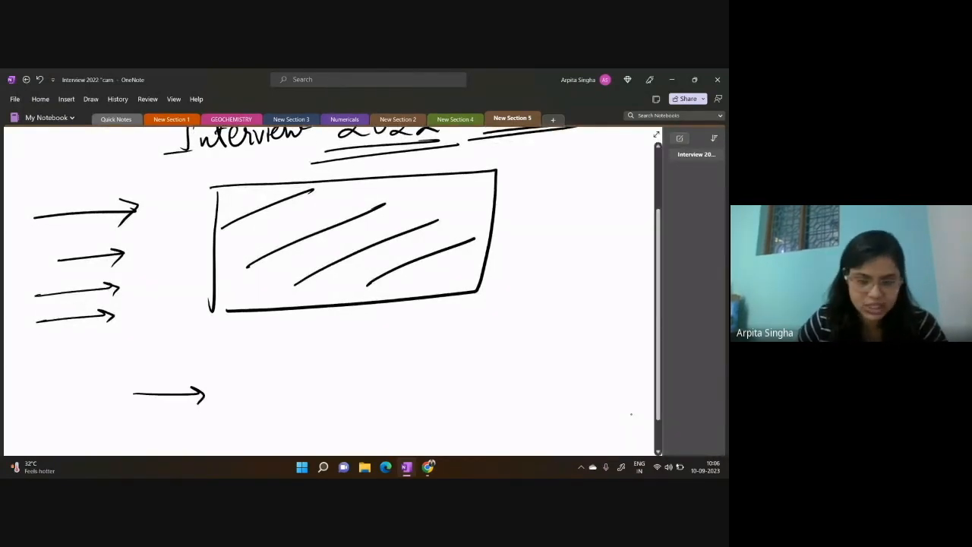
left_click_drag(254, 372, 315, 391)
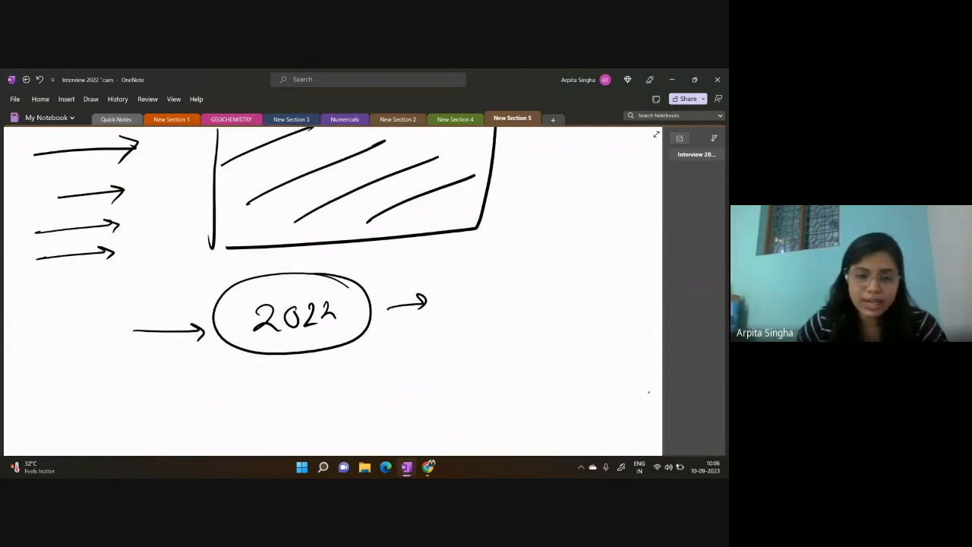
left_click_drag(357, 379, 376, 357)
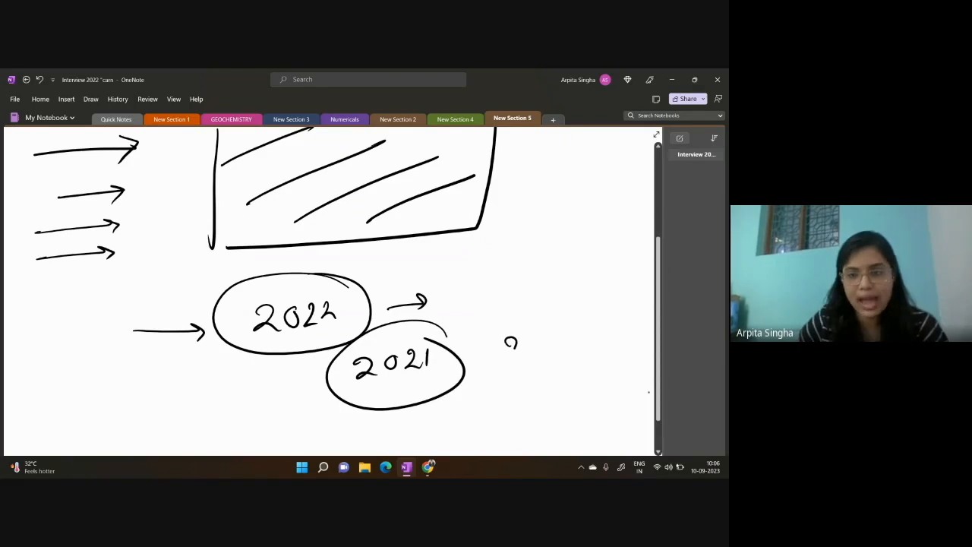
left_click_drag(501, 341, 584, 365)
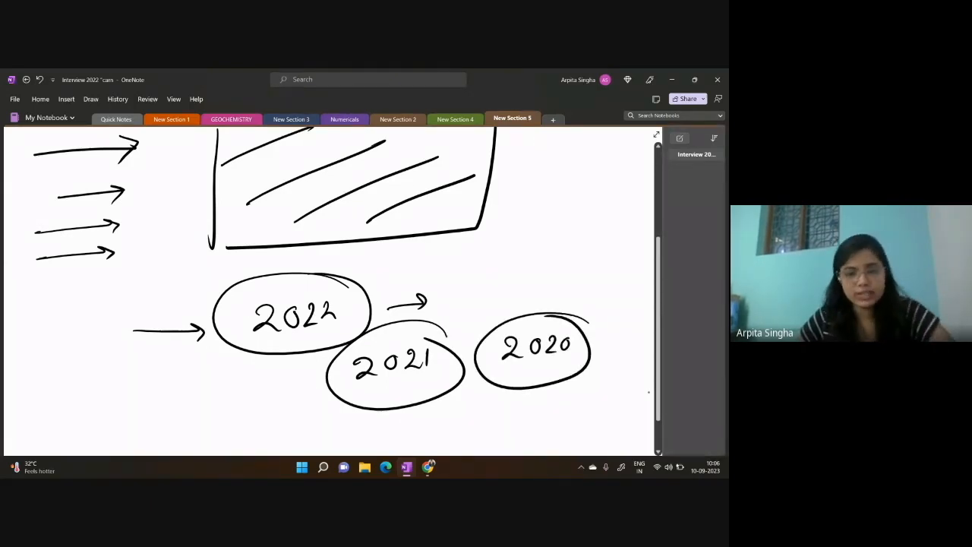
left_click_drag(516, 312, 555, 296)
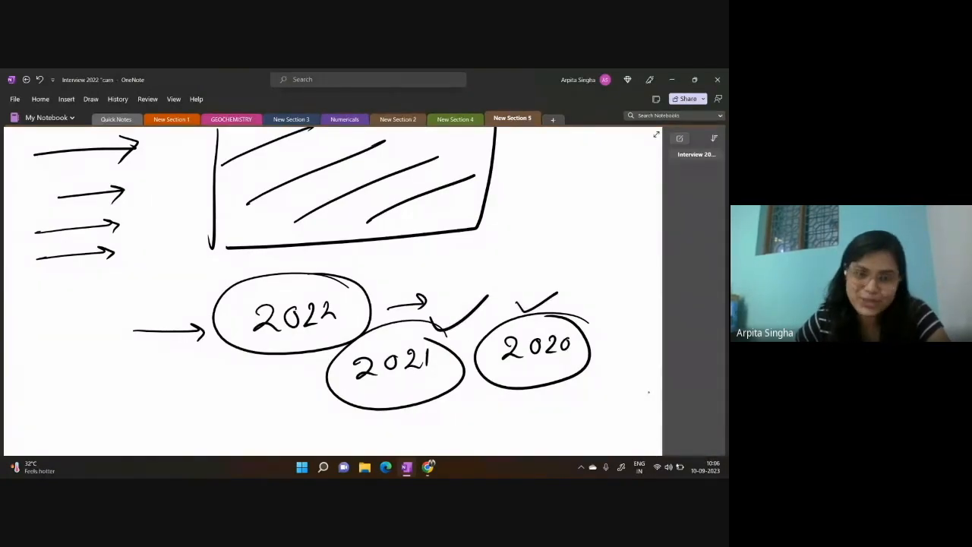
left_click_drag(350, 289, 402, 266)
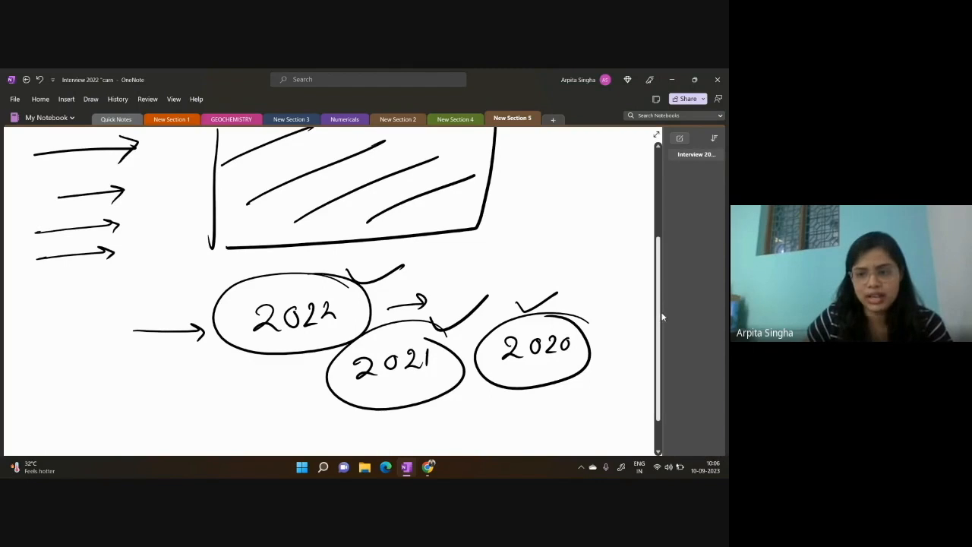
Step: Scroll down the page to open blank space below the year ovals
scroll("up", 3)
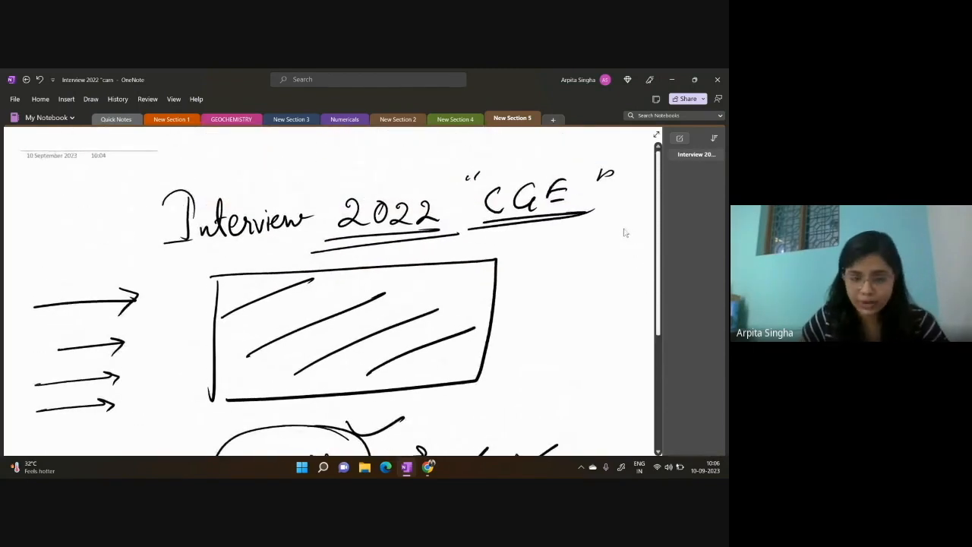
scroll("down", 3)
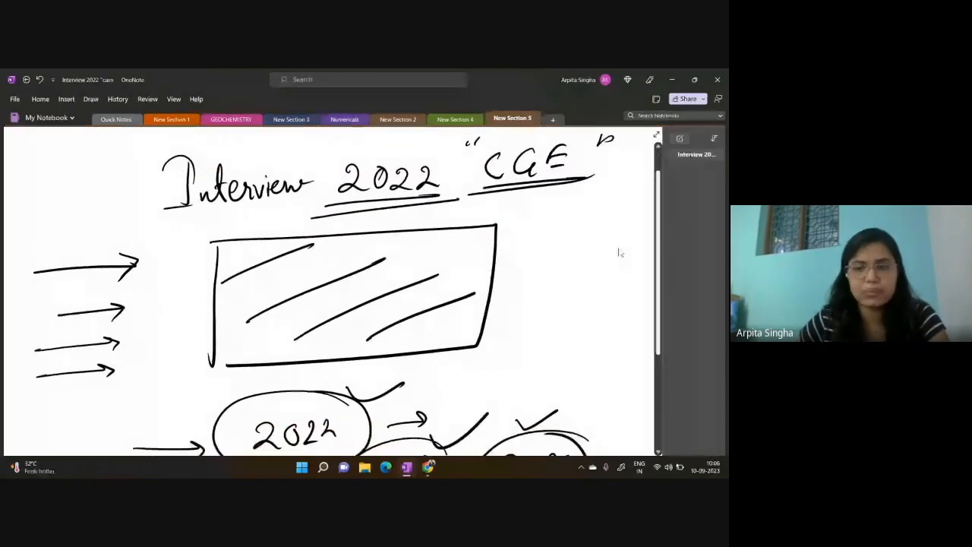
scroll("down", 3)
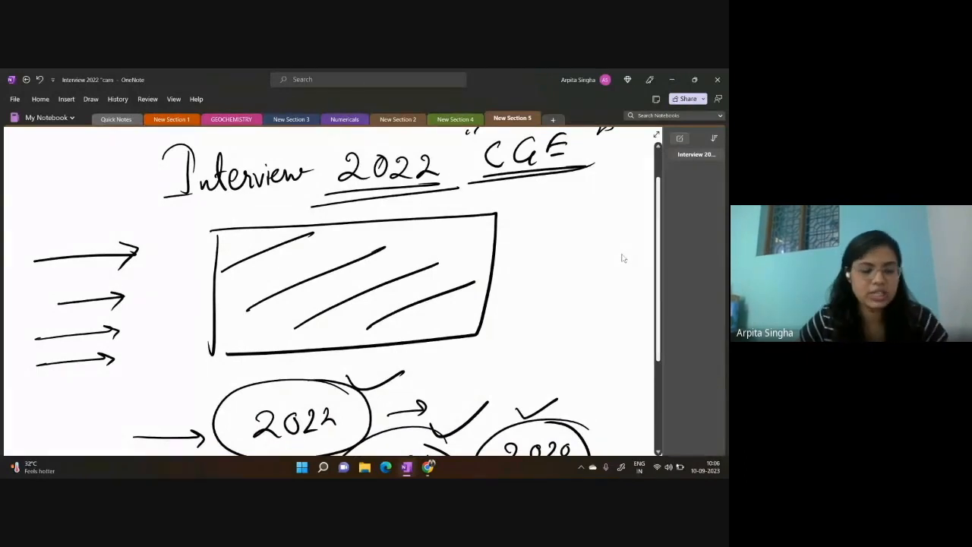
scroll("down", 3)
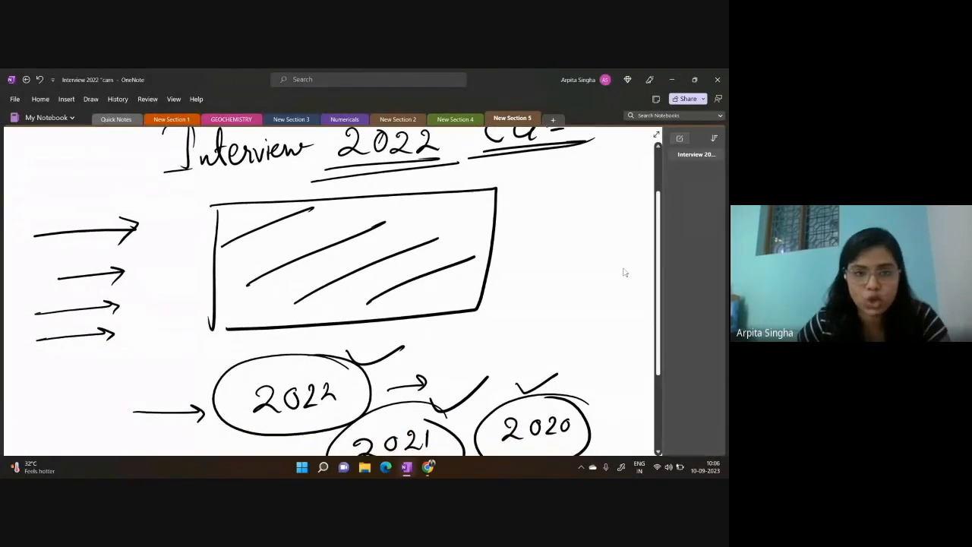
scroll("down", 3)
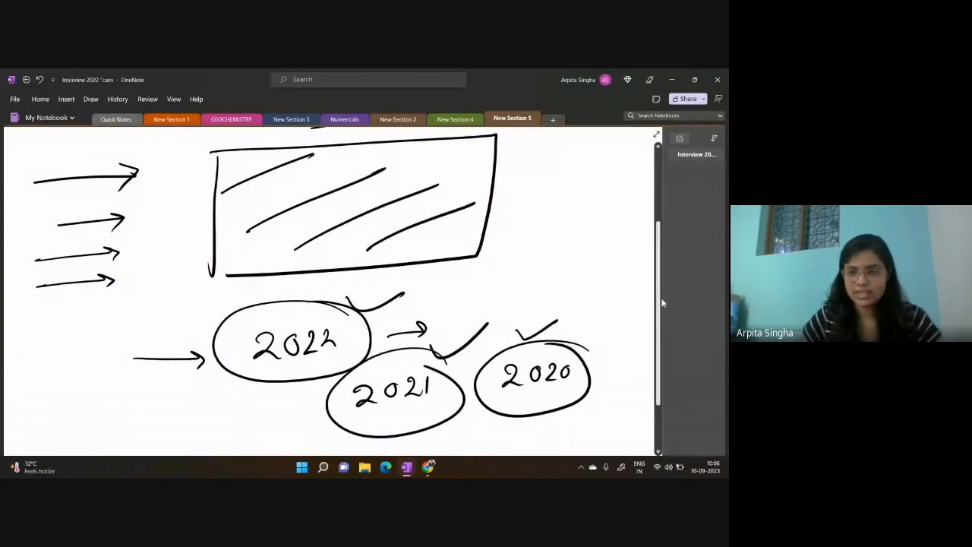
scroll("down", 3)
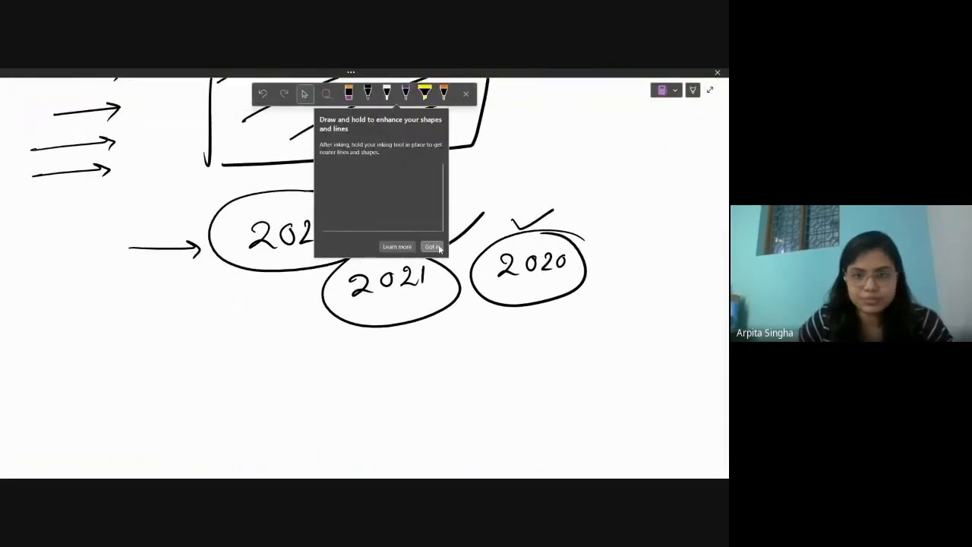
Step: Dismiss the ink tip, draw an arrow out of the UPSC oval and write an underlined Youtube
left_click(431, 246)
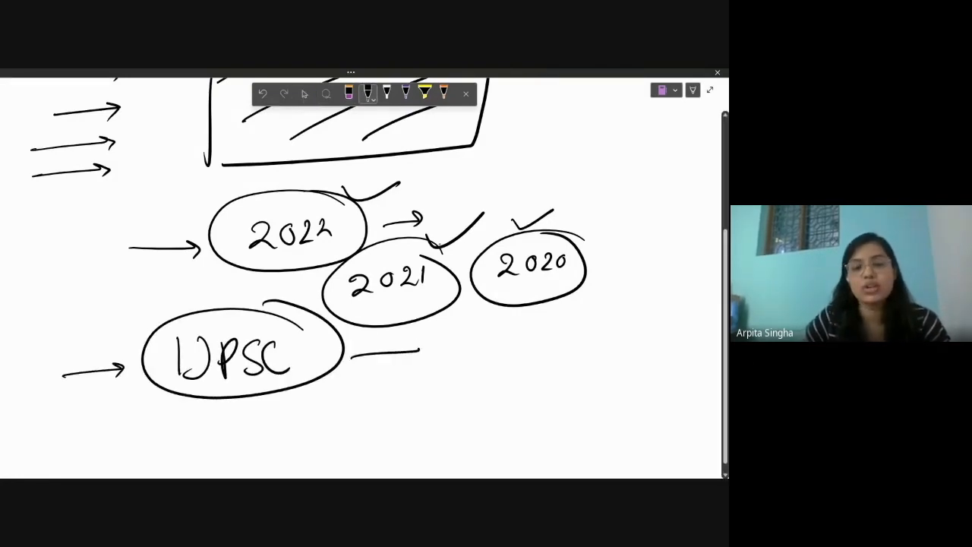
left_click_drag(357, 353, 547, 349)
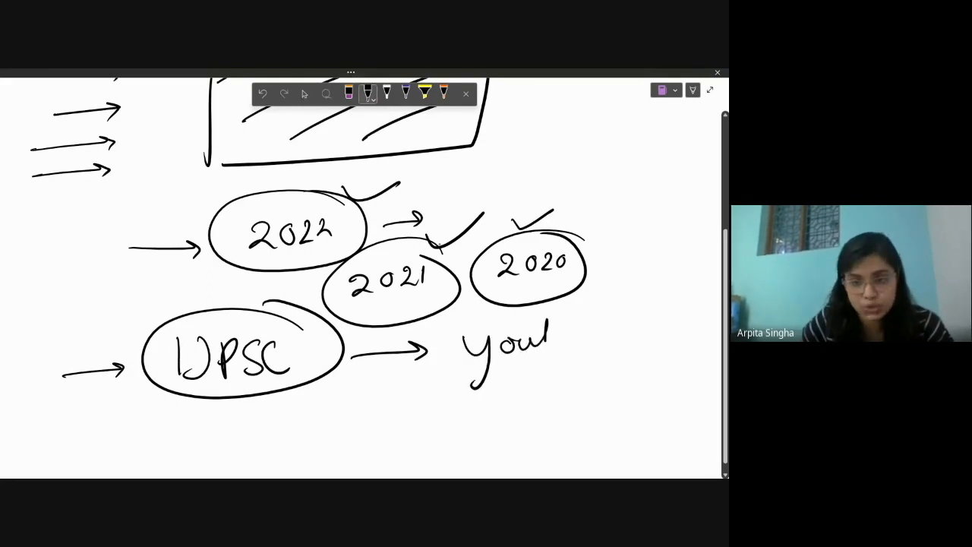
left_click_drag(546, 338, 649, 379)
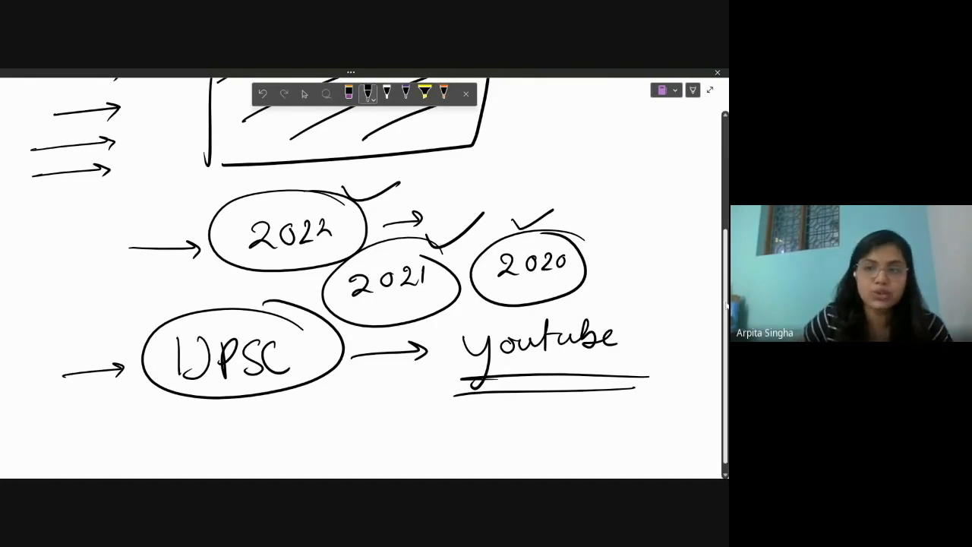
scroll("up", 3)
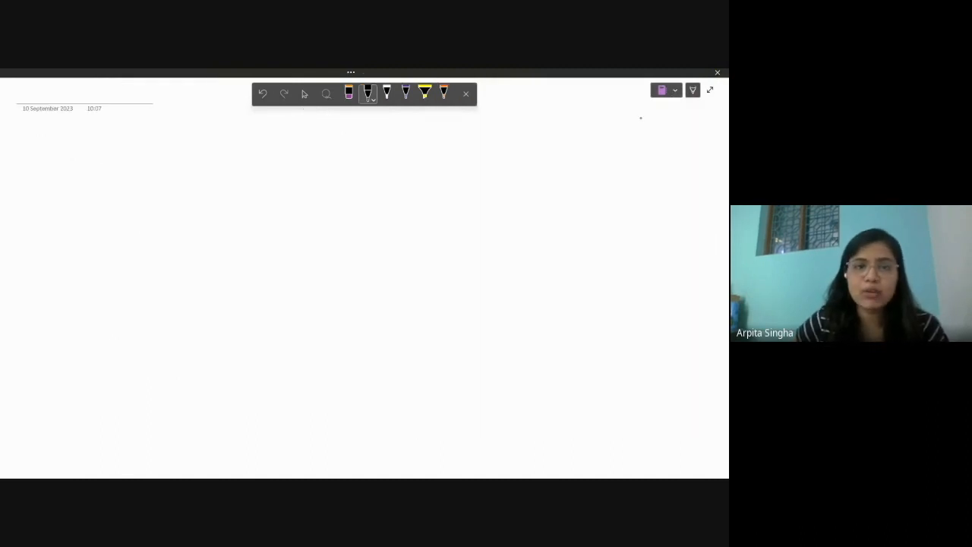
Step: Handwrite On day of The Interview and underline it across the page
left_click_drag(123, 141, 101, 171)
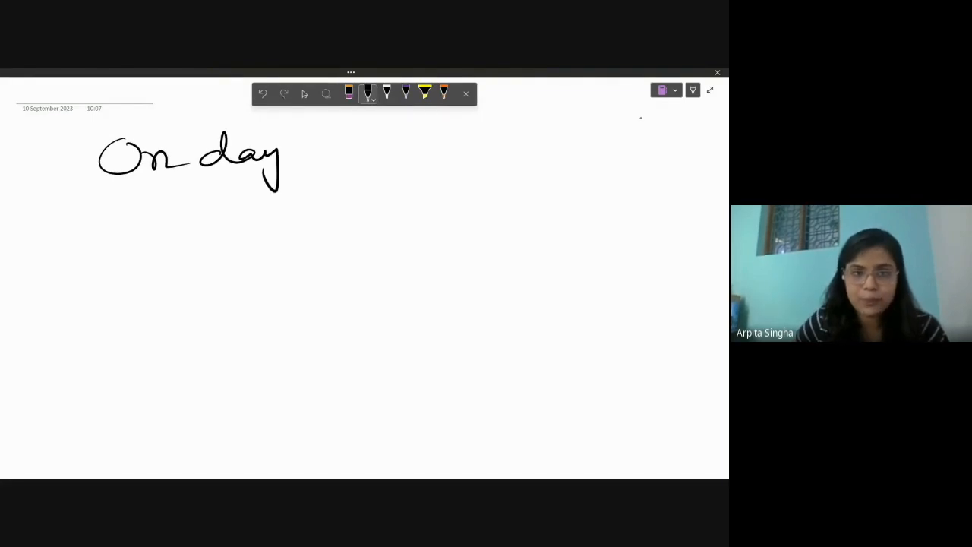
left_click_drag(327, 145, 437, 152)
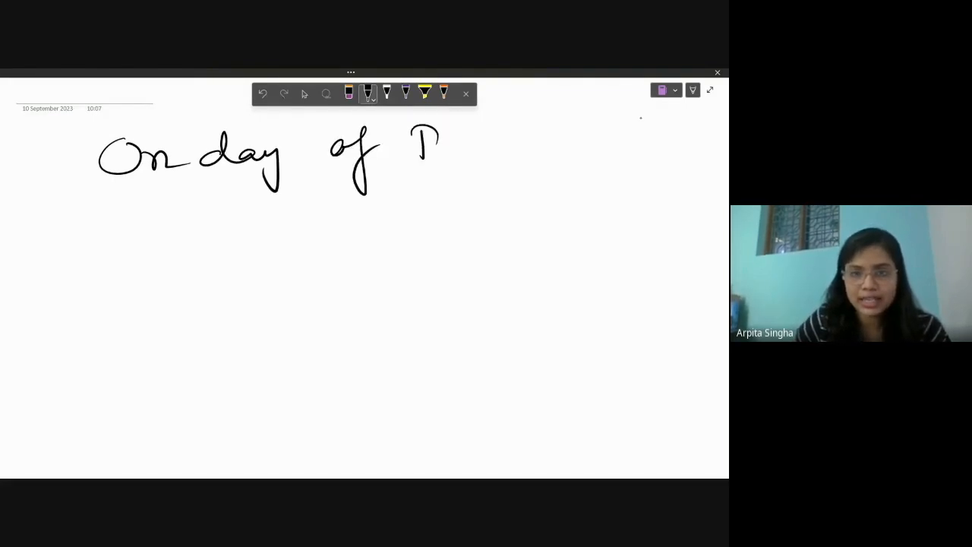
left_click_drag(421, 133, 490, 160)
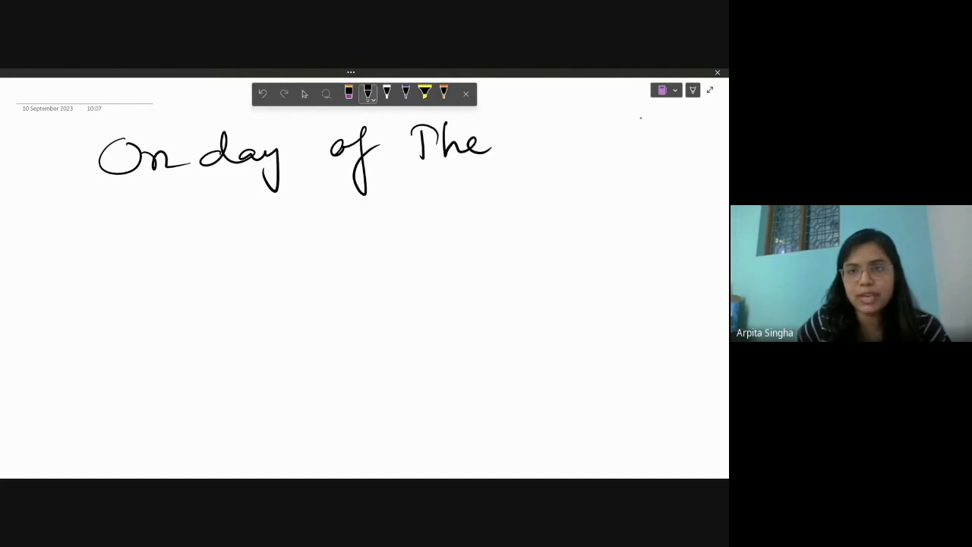
left_click_drag(516, 141, 600, 141)
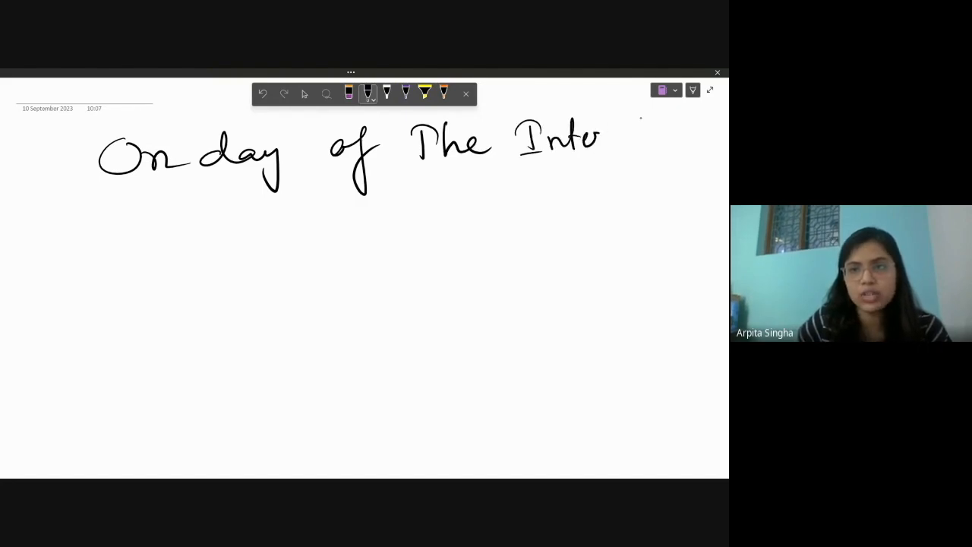
left_click_drag(600, 140, 687, 141)
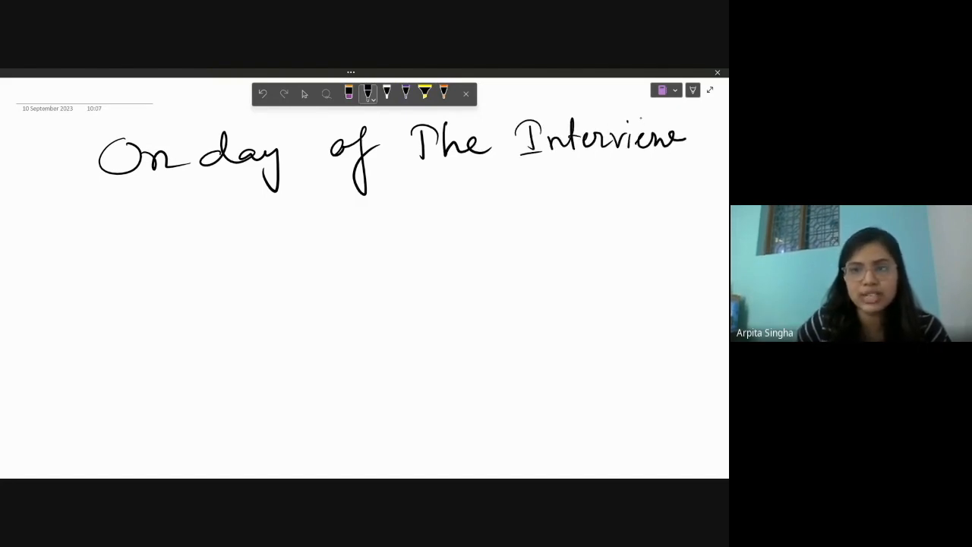
left_click_drag(65, 199, 689, 171)
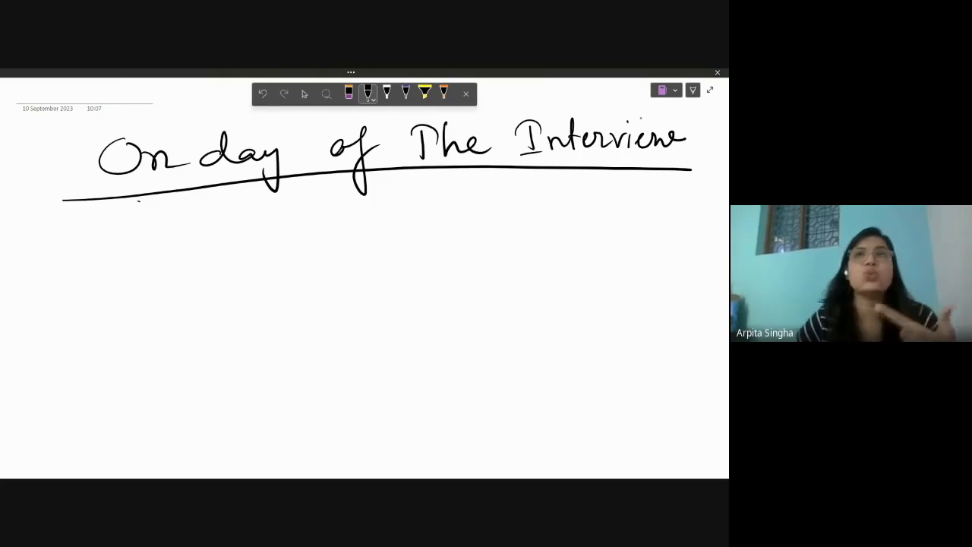
Step: Write Wear below the heading, circle it and add a tick beside it
left_click_drag(277, 212, 296, 243)
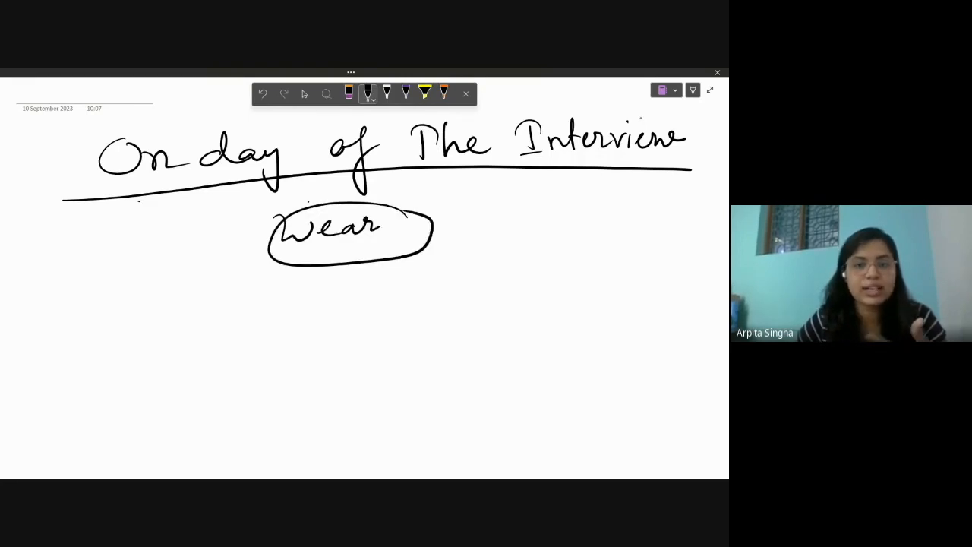
left_click_drag(475, 208, 516, 243)
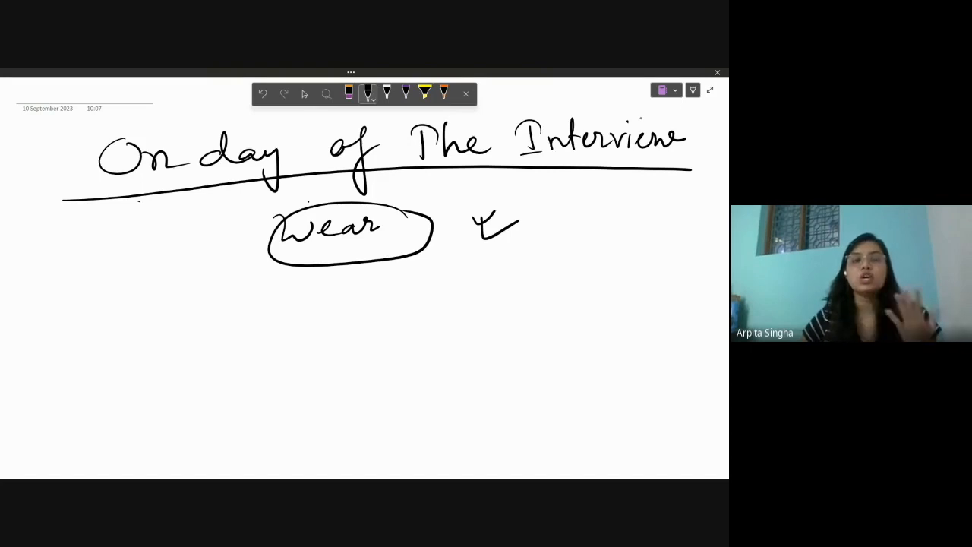
left_click_drag(86, 258, 212, 254)
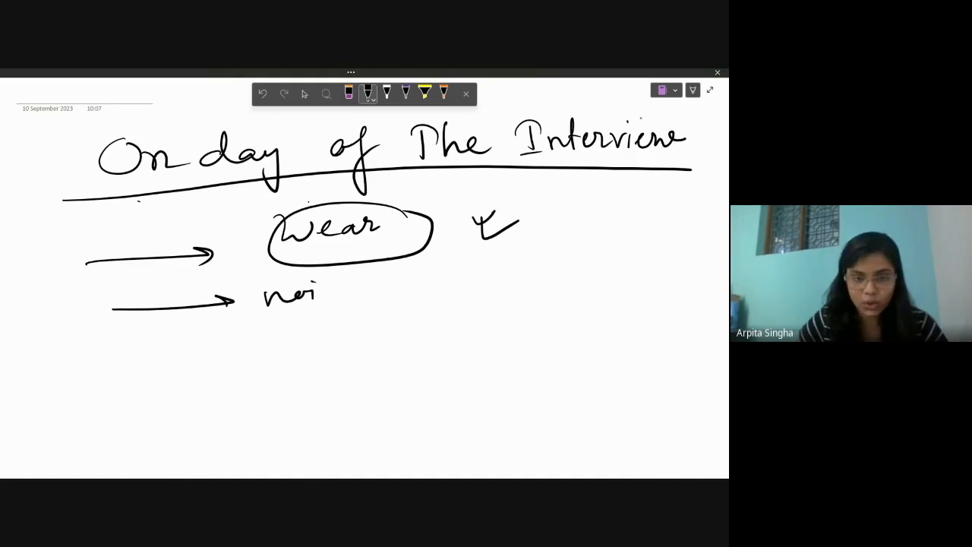
Step: Write the word noise after the arrows, then switch to the eraser to clear the notes
left_click_drag(304, 296, 387, 308)
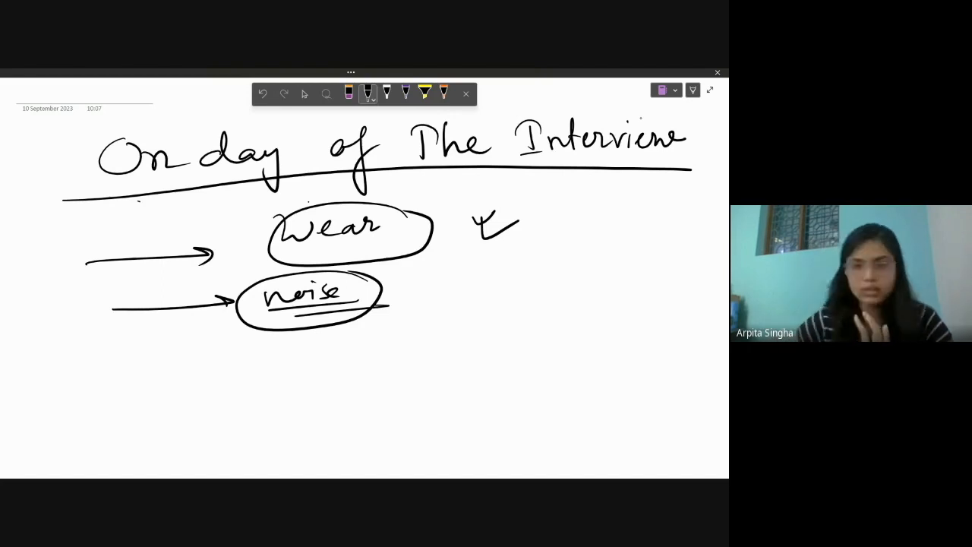
left_click(348, 92)
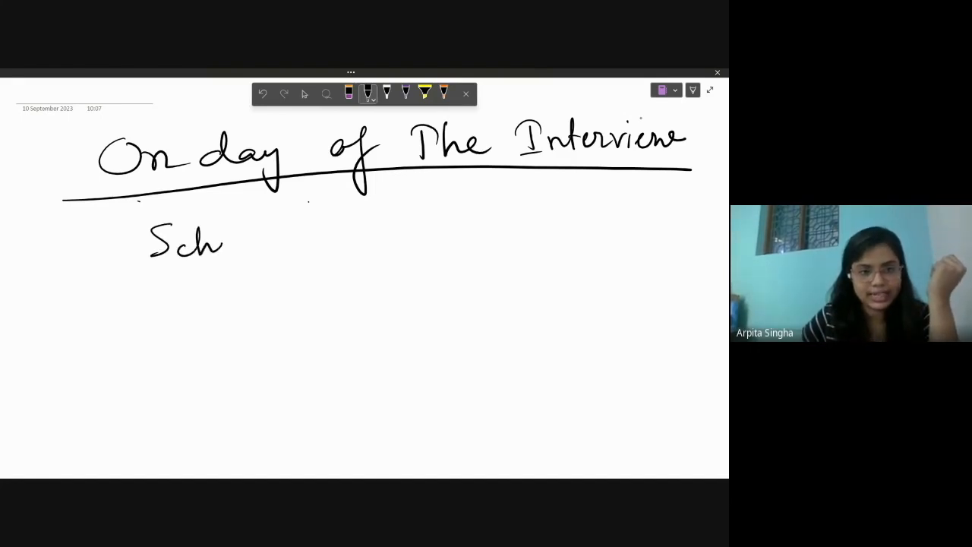
Step: Write an underlined Schedule with Morning and Afternoon to its right, fixing miswritten letters
left_click_drag(224, 243, 292, 243)
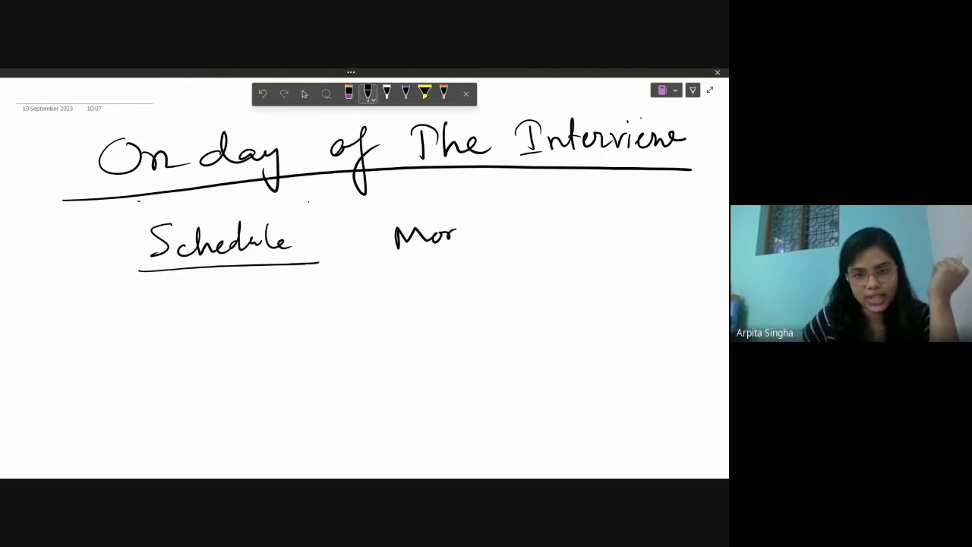
left_click_drag(456, 235, 512, 288)
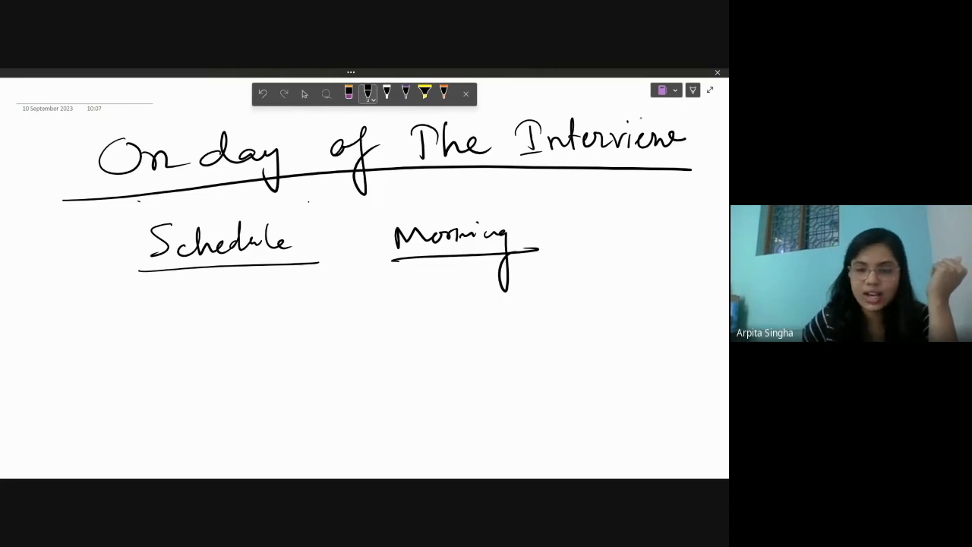
left_click(349, 92)
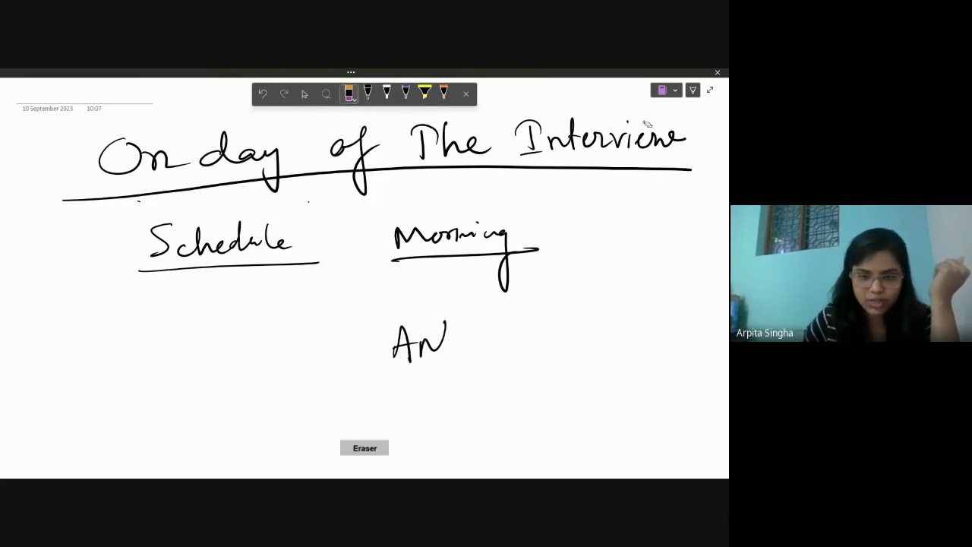
left_click(367, 93)
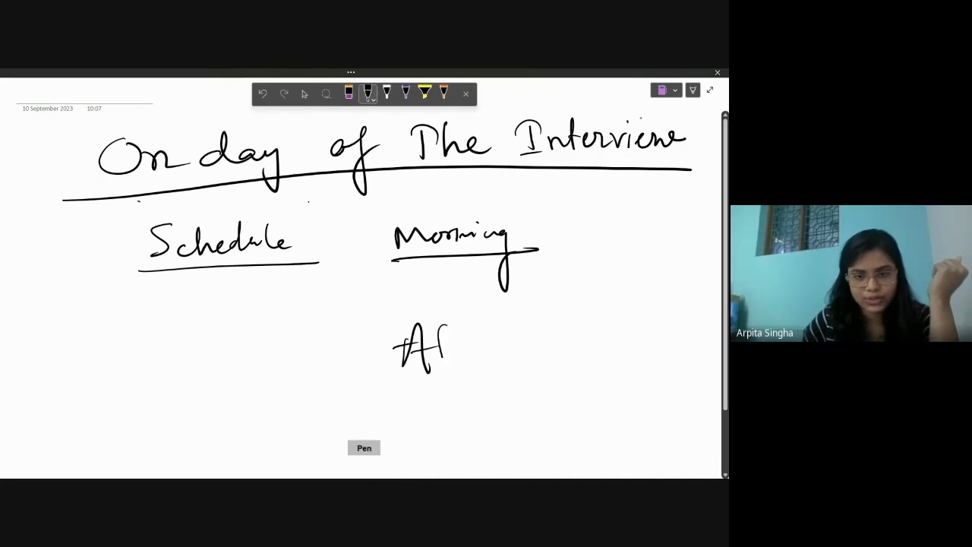
left_click_drag(447, 349, 532, 350)
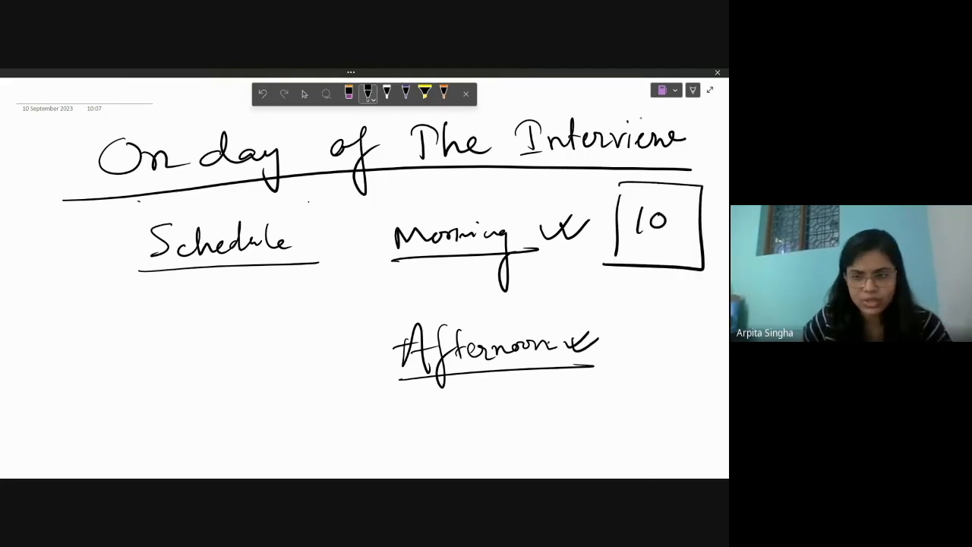
Step: Draw a box with 10 beside Afternoon, bracket both sessions, then erase the afternoon number
left_click_drag(608, 311, 698, 387)
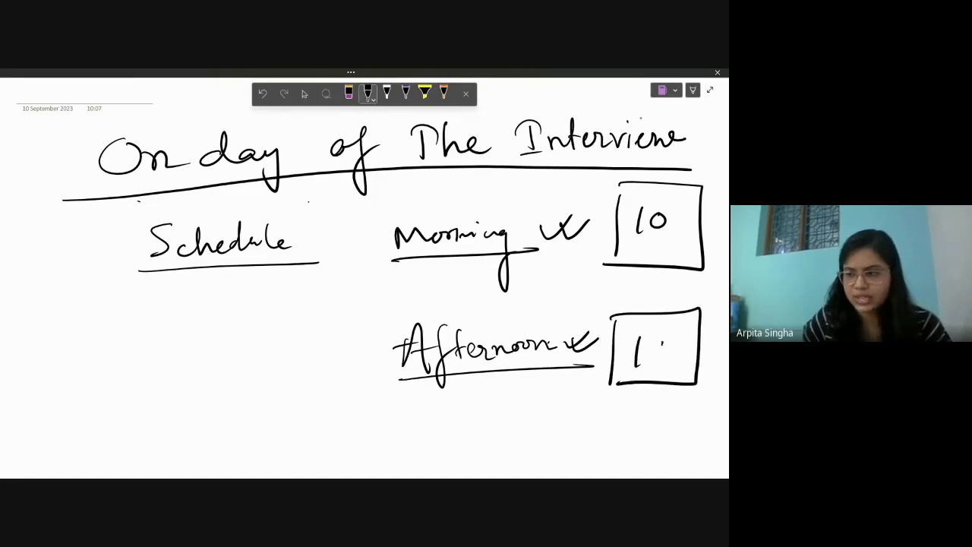
left_click_drag(657, 357, 668, 342)
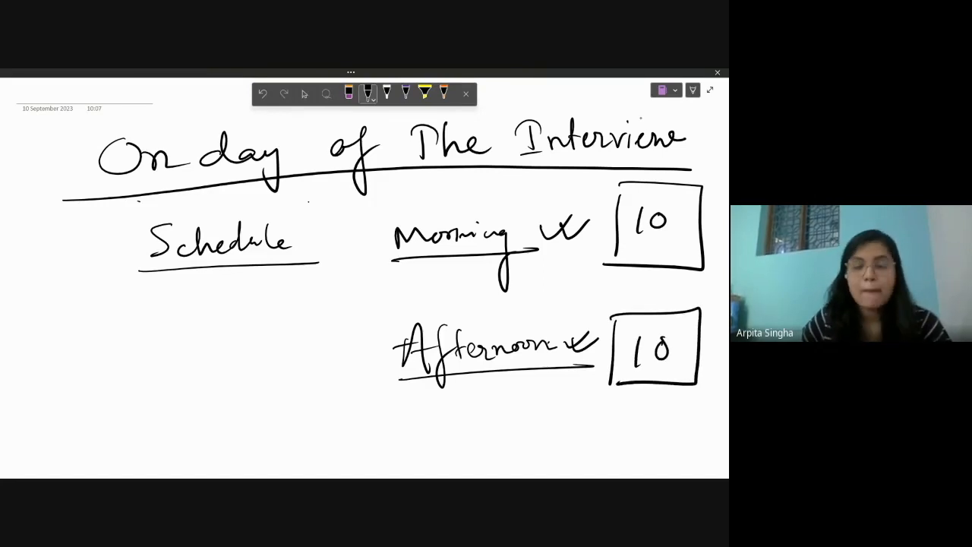
left_click_drag(380, 205, 372, 402)
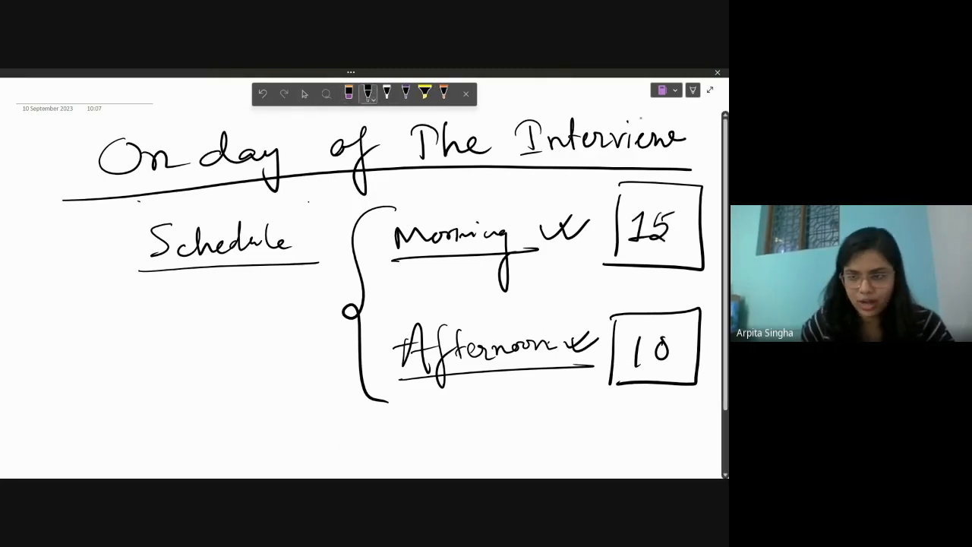
left_click(347, 92)
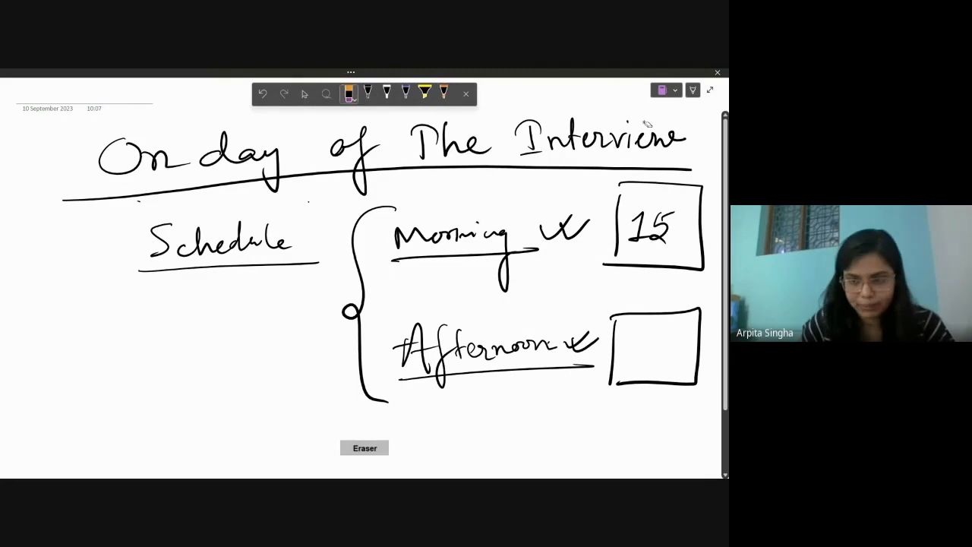
Step: Return to the pen to fill the afternoon box, then switch to erasing the morning time label
left_click(367, 92)
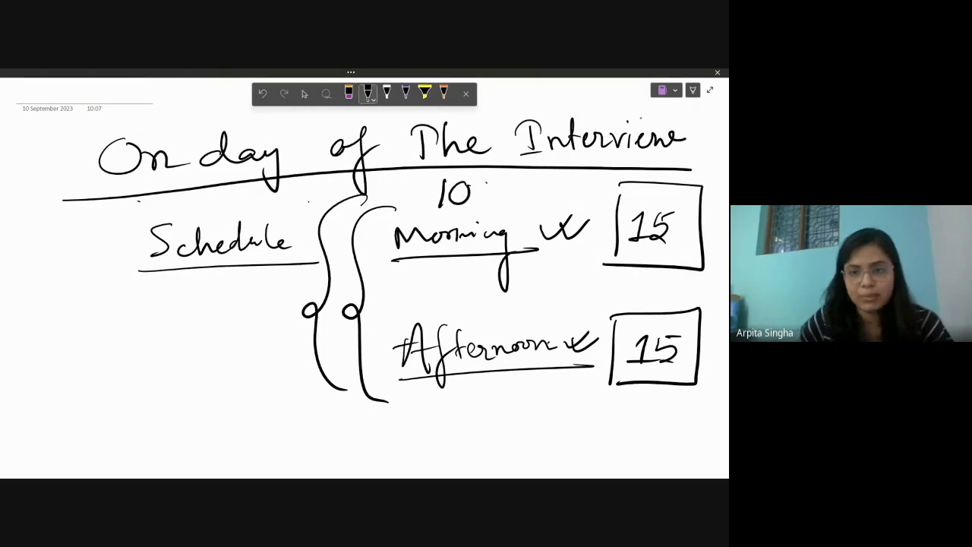
left_click(349, 93)
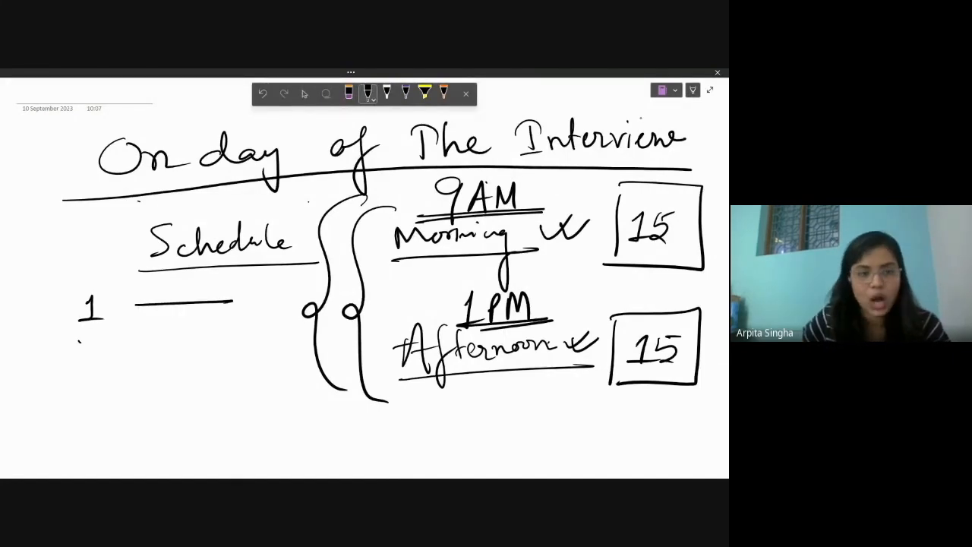
Step: Write numbers 2 to 5 with blank lines beside them, bracket the list and circle item 2
left_click_drag(84, 345, 95, 422)
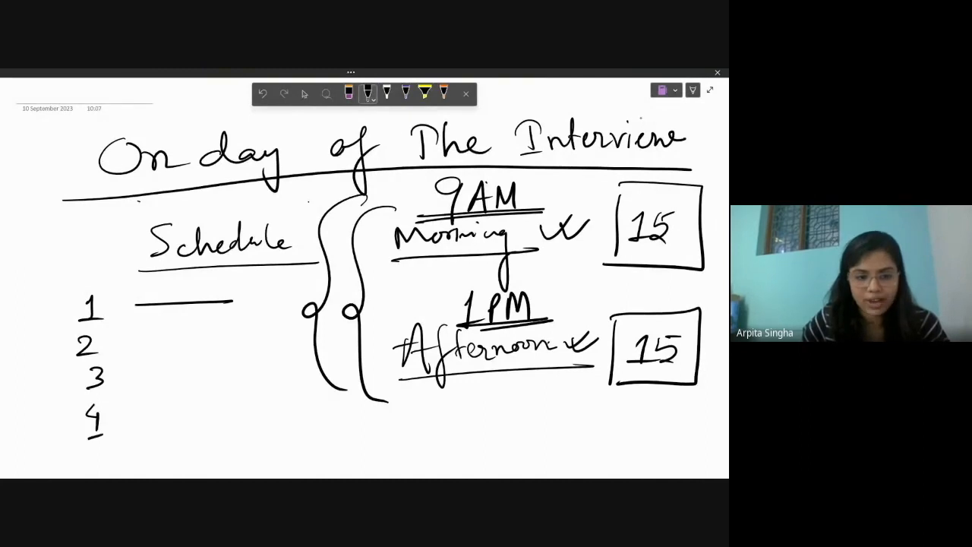
left_click_drag(129, 345, 224, 345)
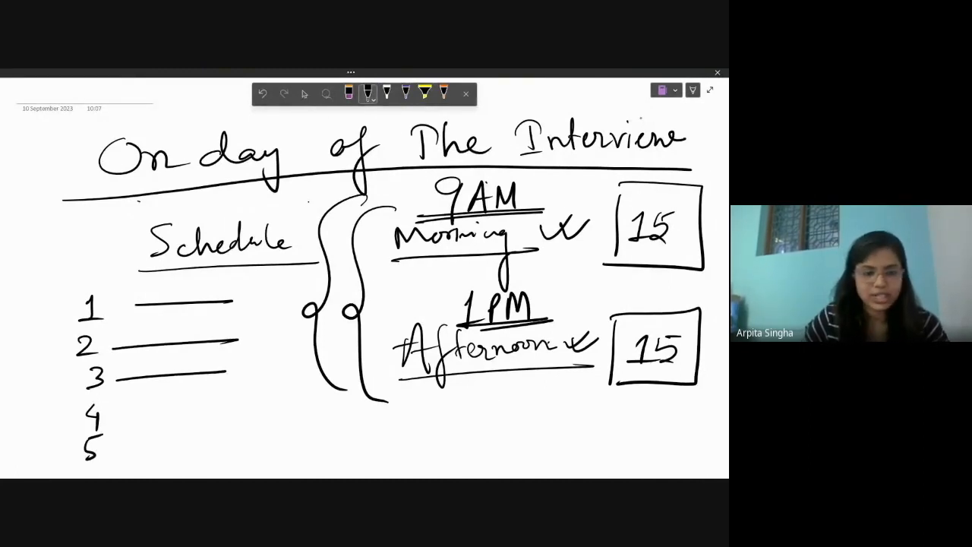
left_click_drag(137, 409, 220, 409)
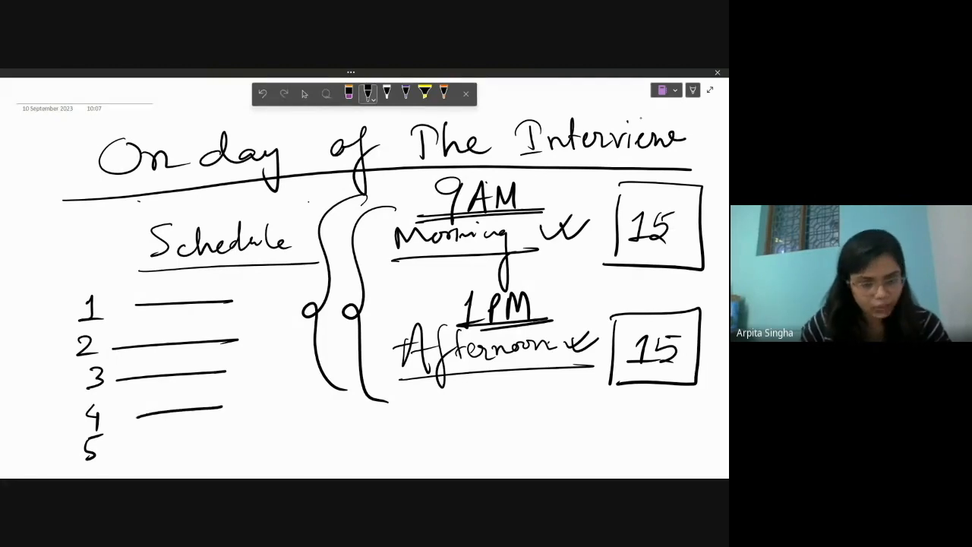
left_click_drag(137, 452, 254, 452)
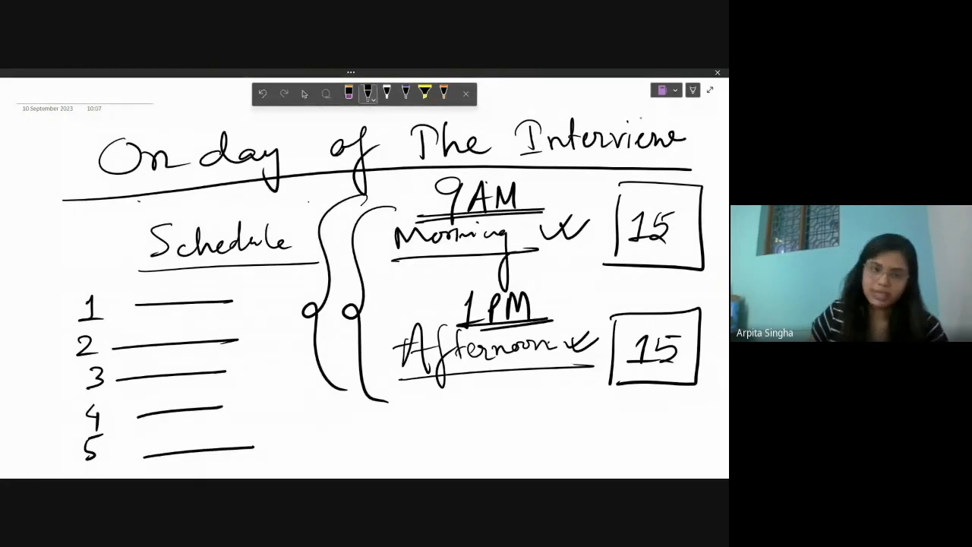
left_click_drag(273, 296, 281, 414)
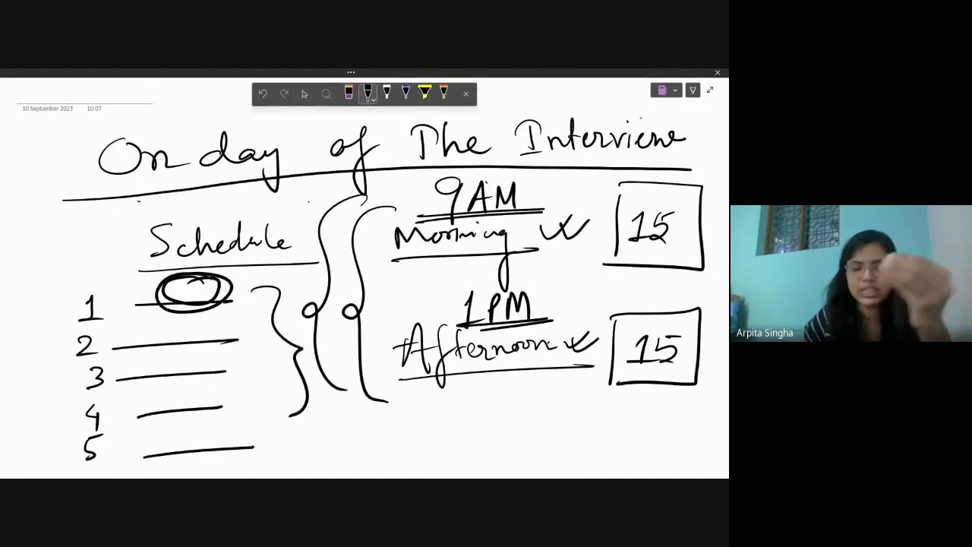
left_click_drag(148, 338, 216, 338)
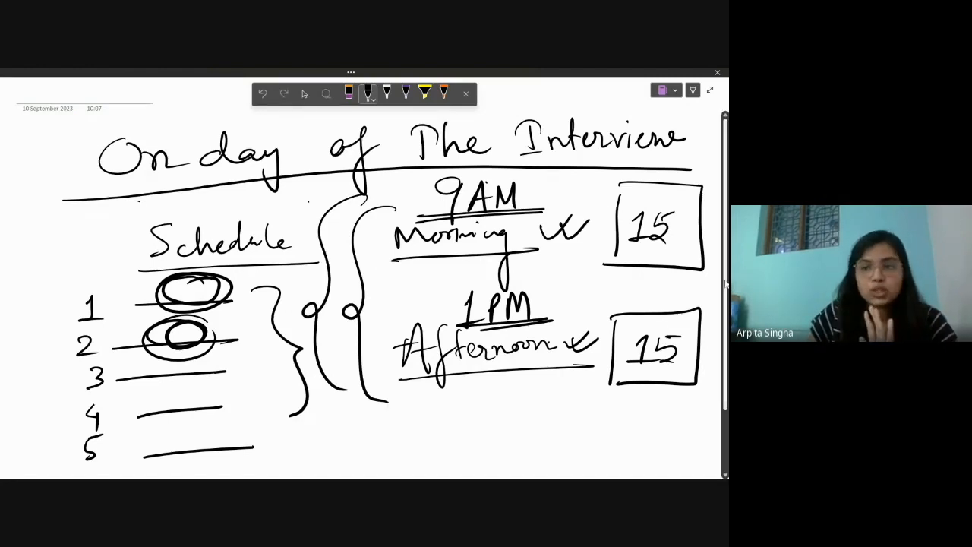
Step: Draw a circled 1 beside the Schedule section
scroll("down", 3)
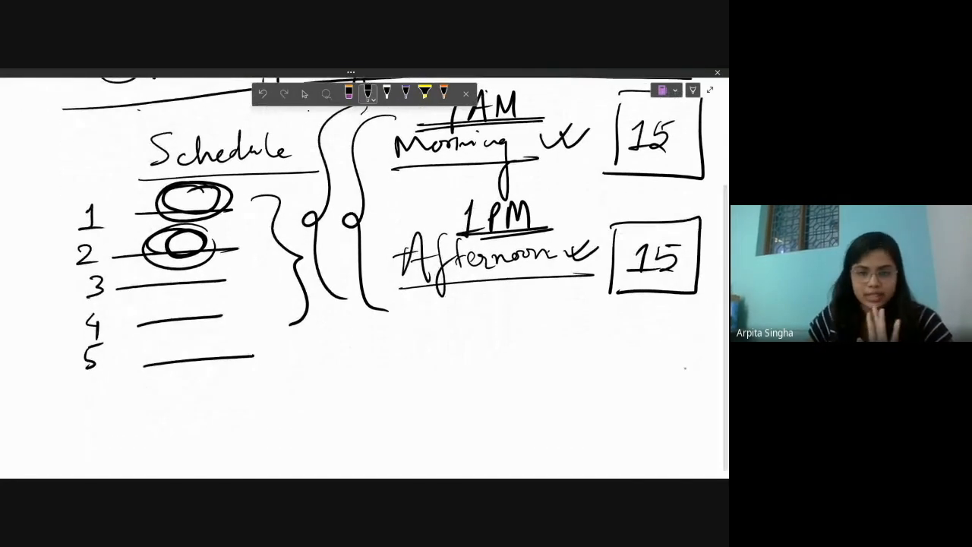
left_click_drag(53, 403, 73, 432)
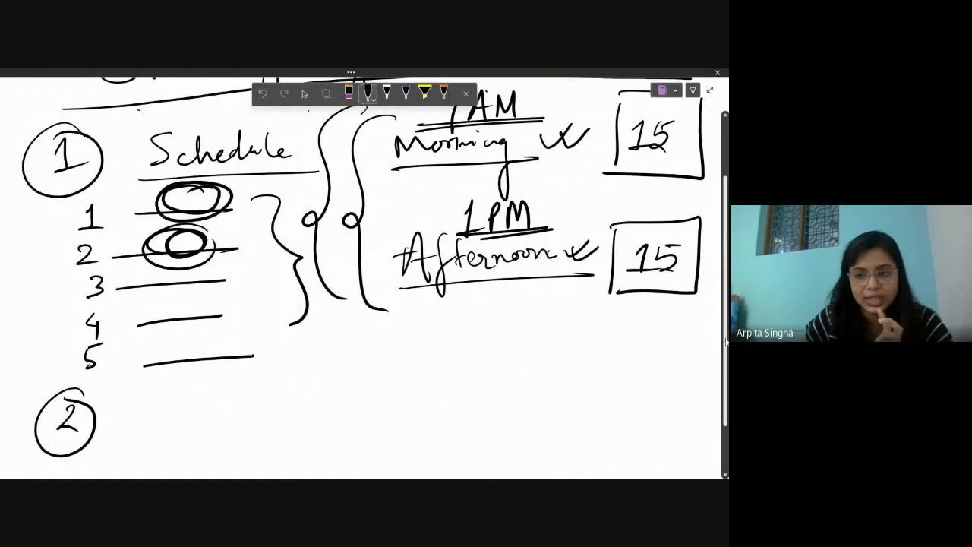
scroll("down", 3)
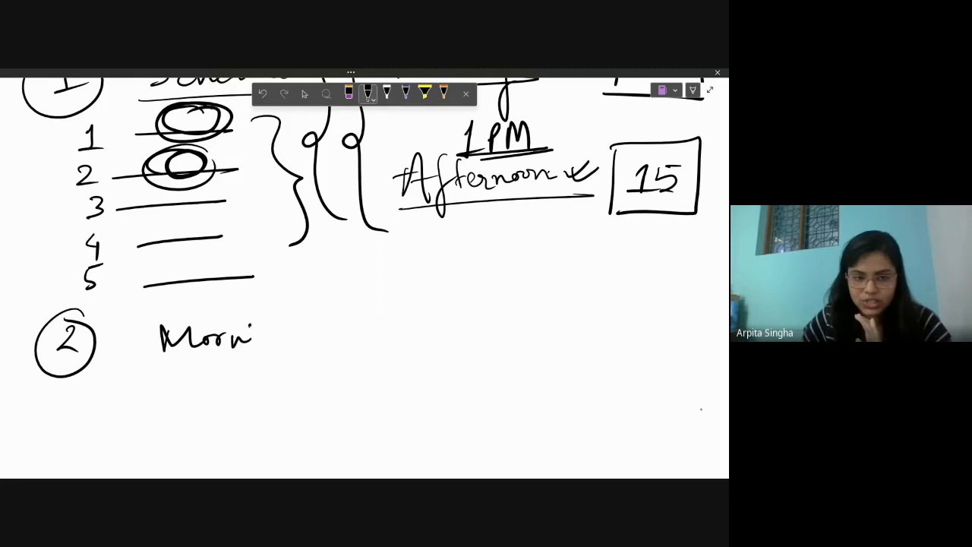
Step: Write Morning beside point 2 with a circled, ticked 9AM after it
left_click_drag(243, 341, 319, 372)
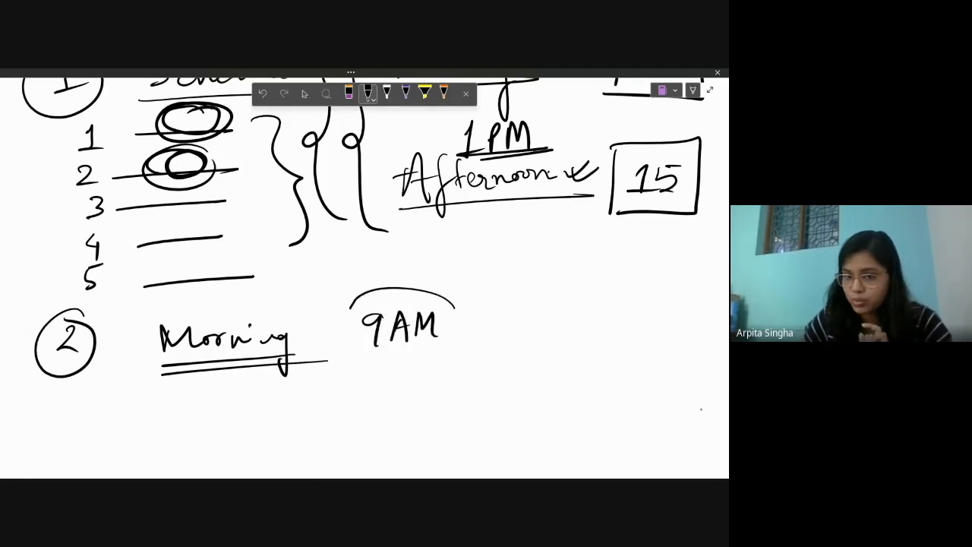
left_click_drag(357, 288, 447, 364)
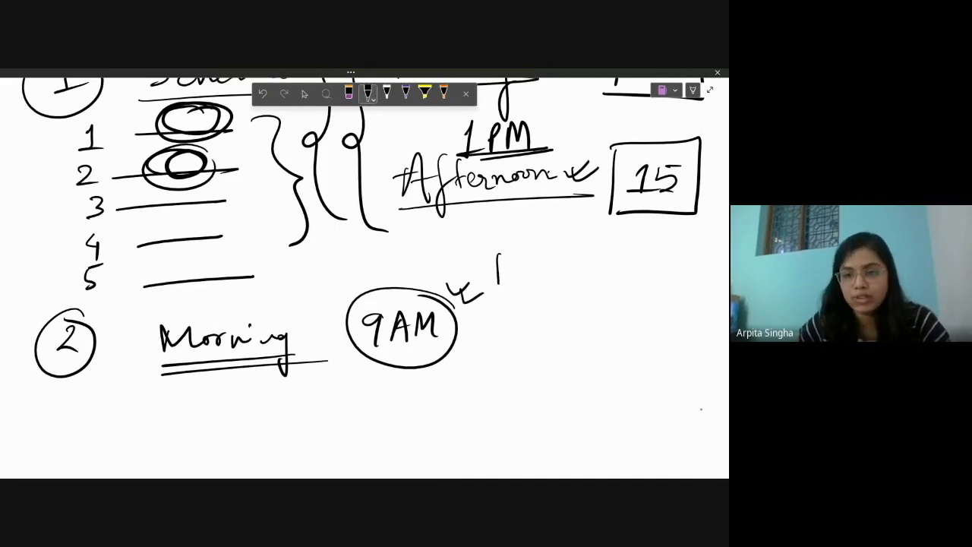
left_click_drag(493, 251, 683, 395)
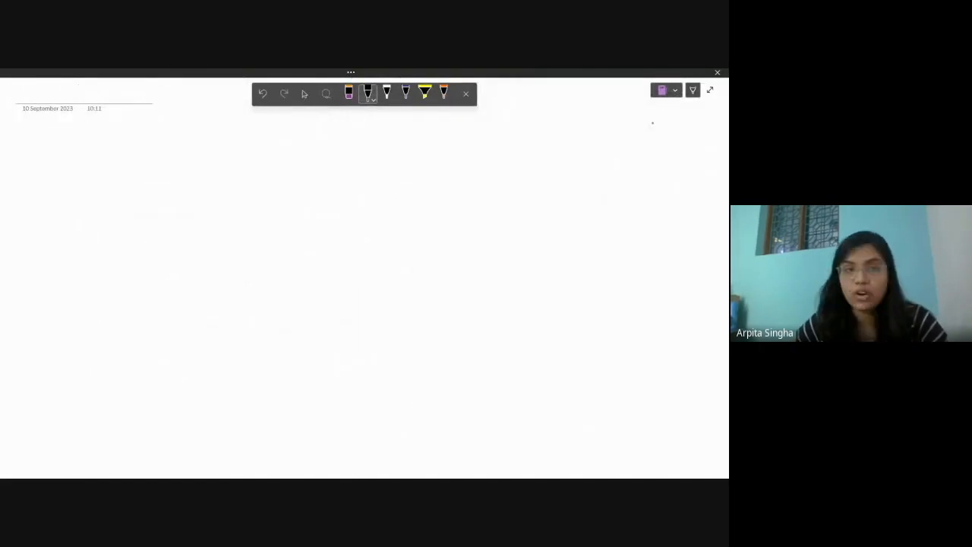
Step: Sketch the UPSC gate arch, erasing a stray stroke and redrawing the outer and inner arches with its pillar
left_click_drag(197, 228, 490, 220)
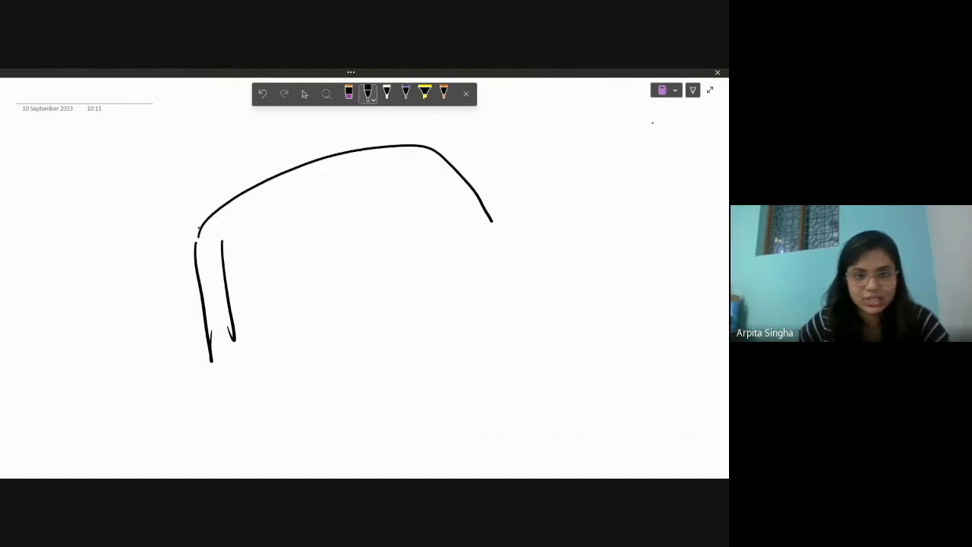
left_click(348, 93)
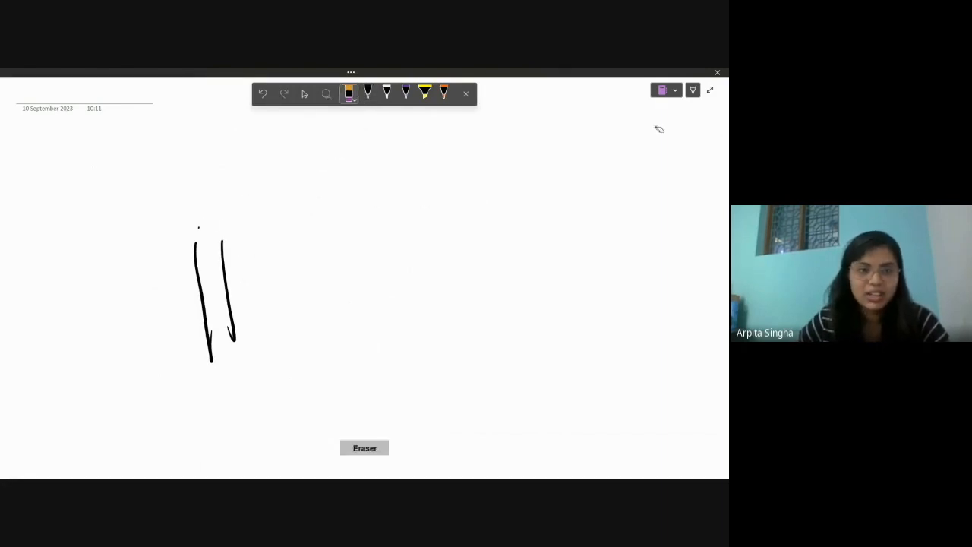
left_click(367, 93)
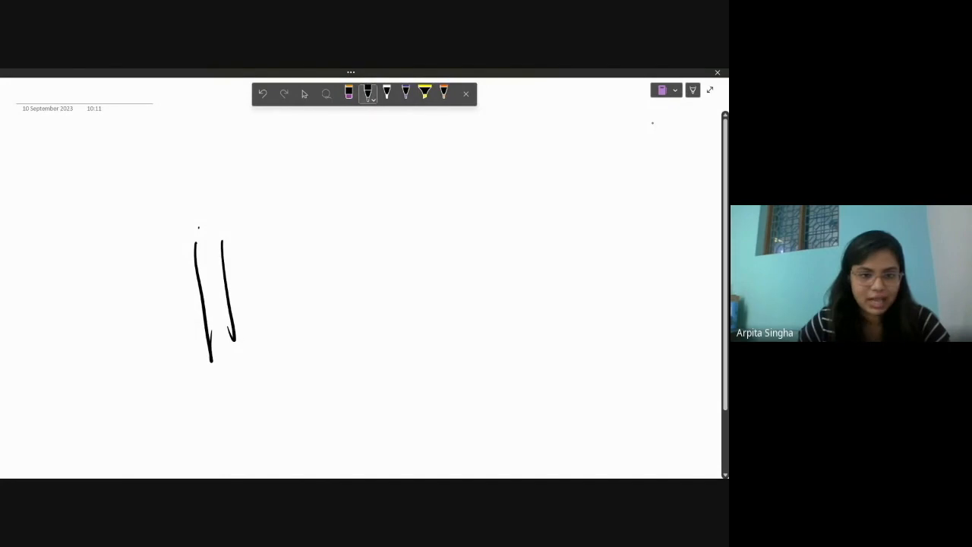
left_click_drag(189, 235, 504, 243)
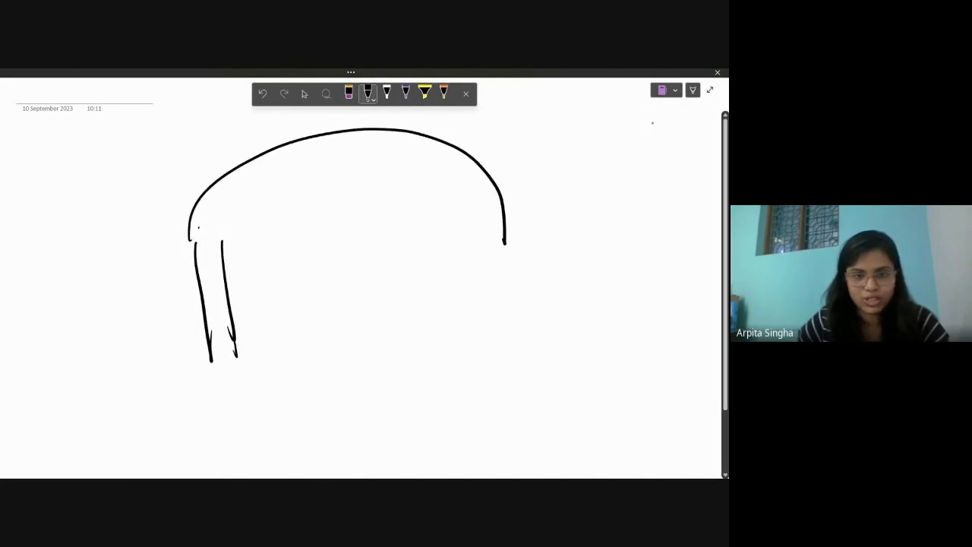
left_click_drag(224, 243, 490, 254)
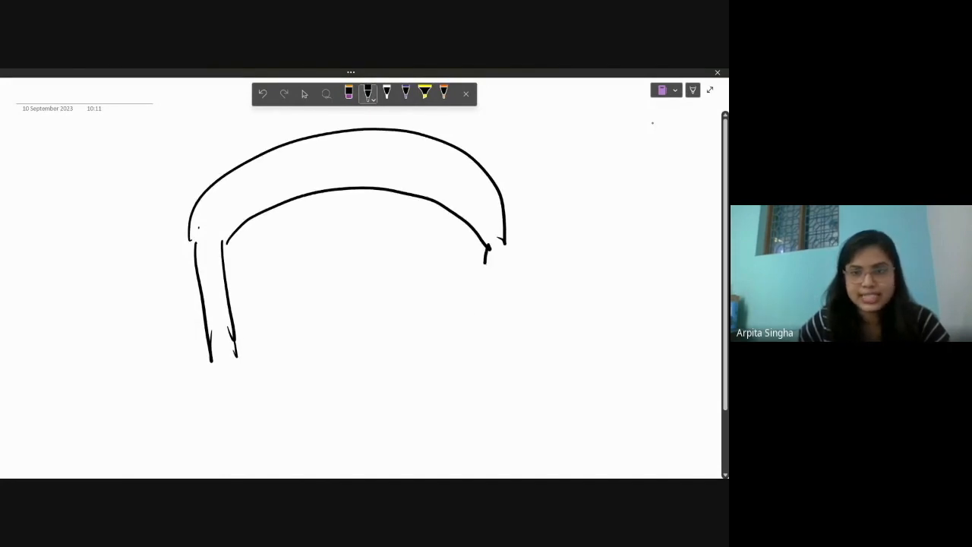
left_click_drag(489, 247, 486, 338)
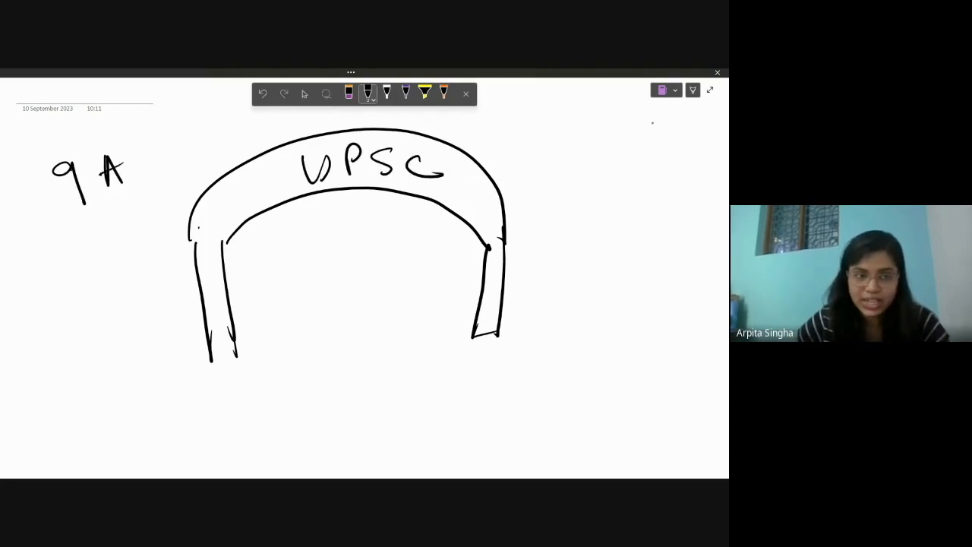
Step: Write circled 9AM over 8:30AM left of the gate and underlined 1PM over 12:30PM on the right
left_click_drag(122, 152, 175, 190)
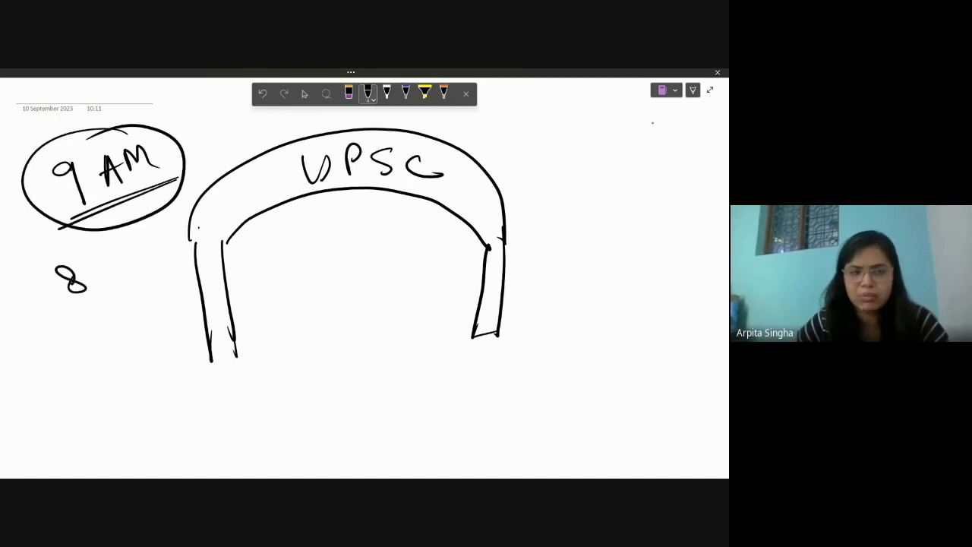
left_click_drag(88, 273, 159, 266)
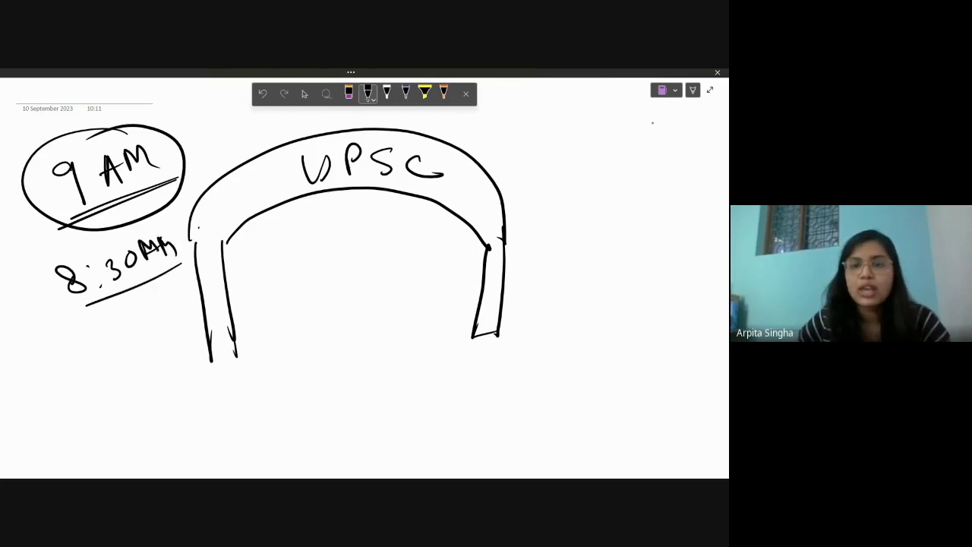
left_click_drag(558, 159, 622, 137)
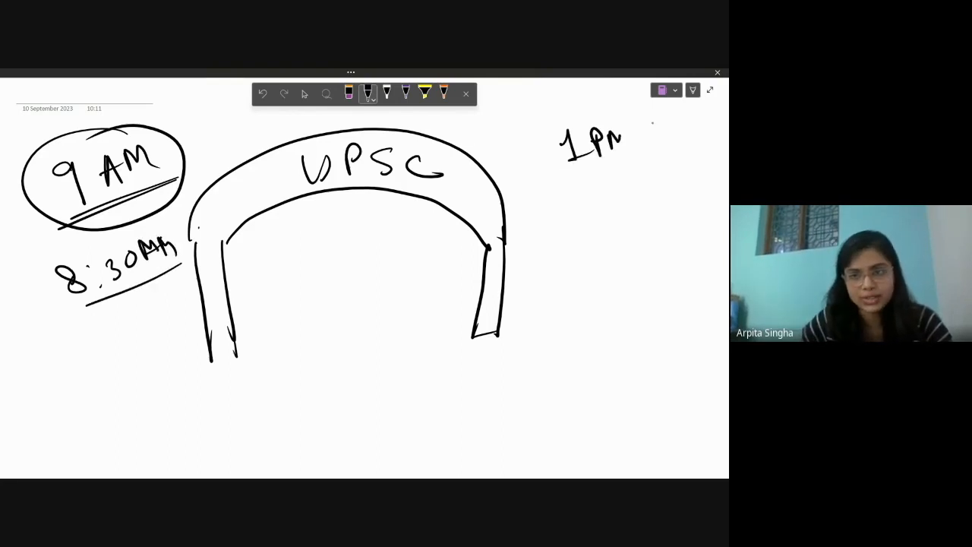
left_click_drag(546, 174, 649, 171)
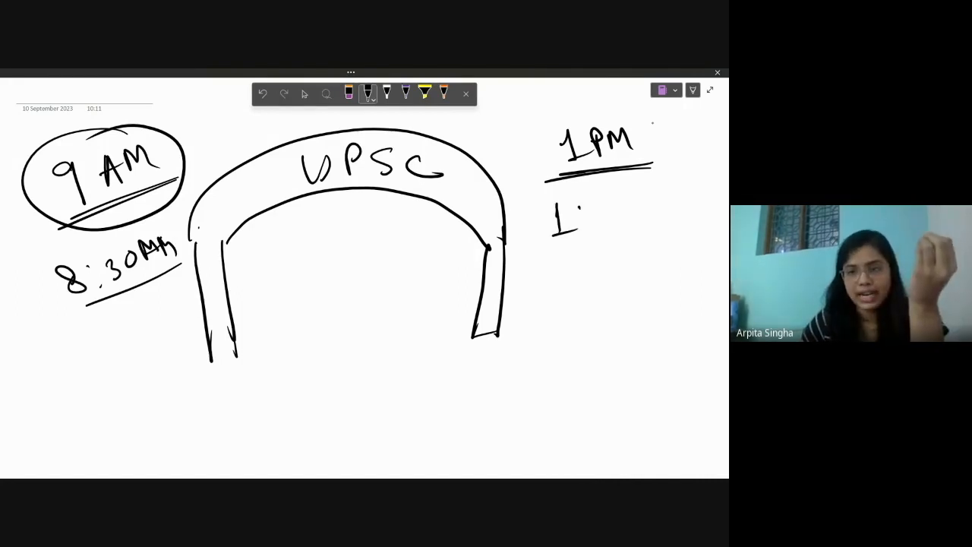
left_click_drag(554, 220, 683, 220)
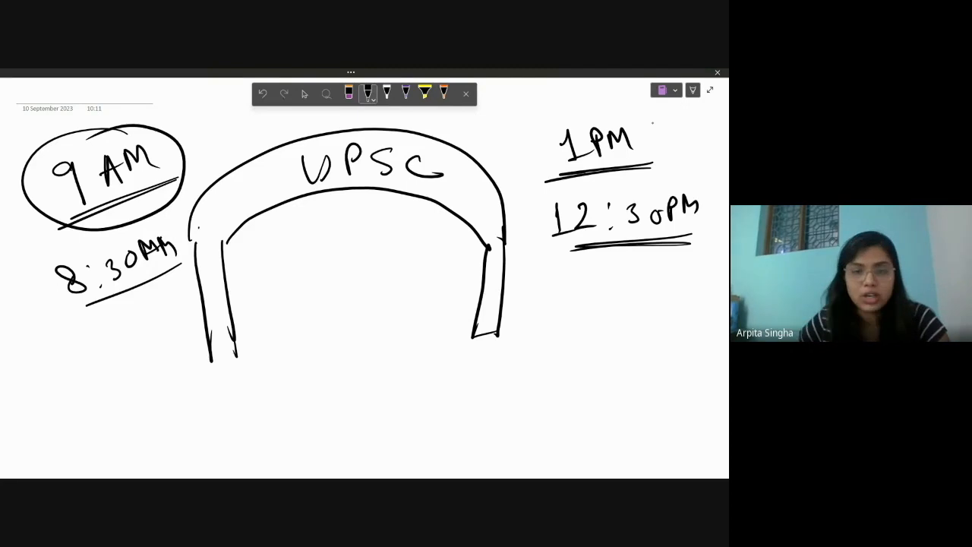
Step: Draw a box inside the gate's right side and a long table shape beside it
left_click_drag(410, 258, 478, 334)
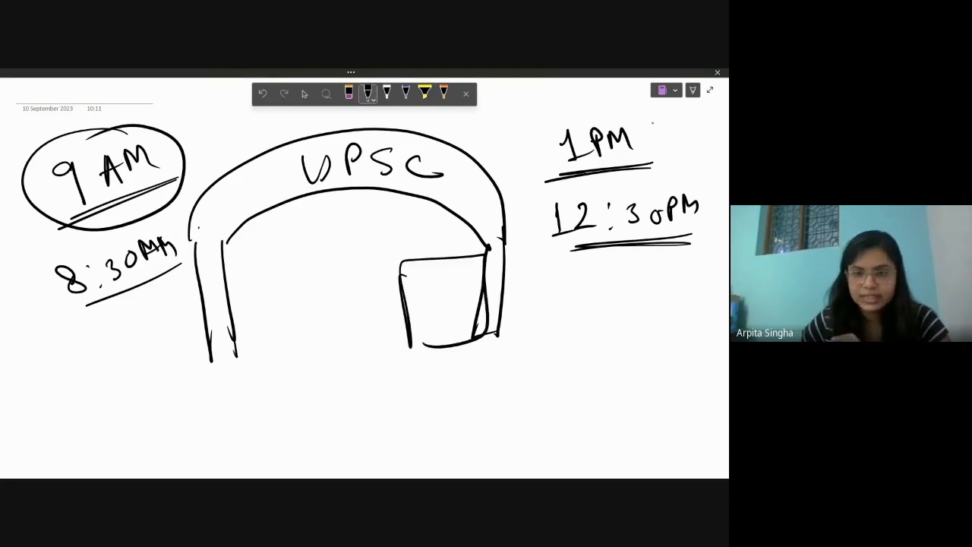
left_click_drag(456, 363, 664, 351)
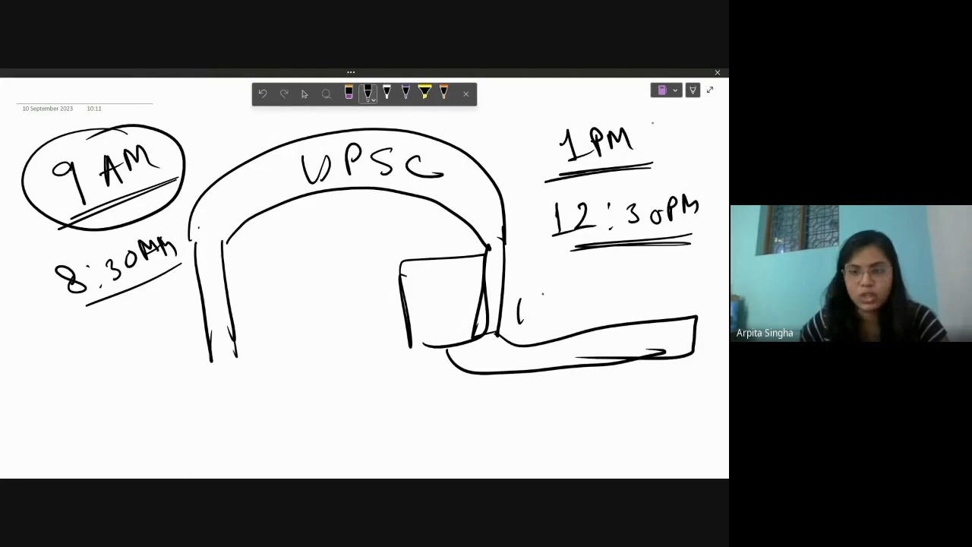
Step: Add seat marks along the table, an arrow from E-Summon to a hatched box, and the note Keep your bag
left_click_drag(520, 311, 683, 296)
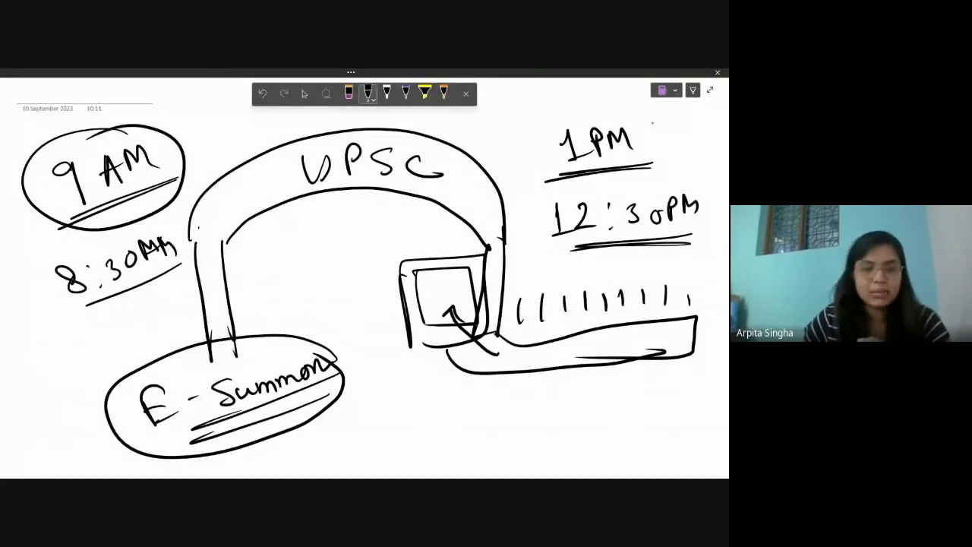
left_click_drag(350, 395, 387, 406)
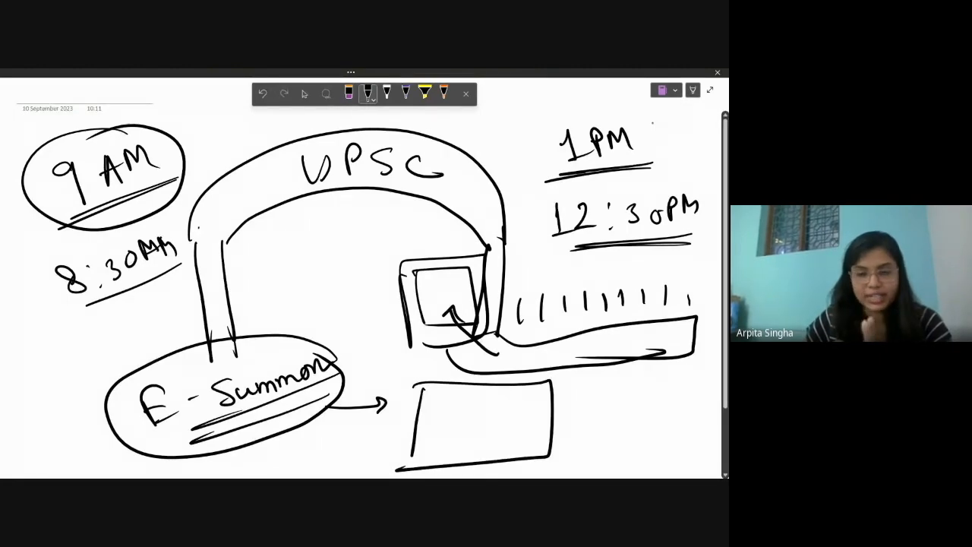
left_click_drag(425, 387, 532, 448)
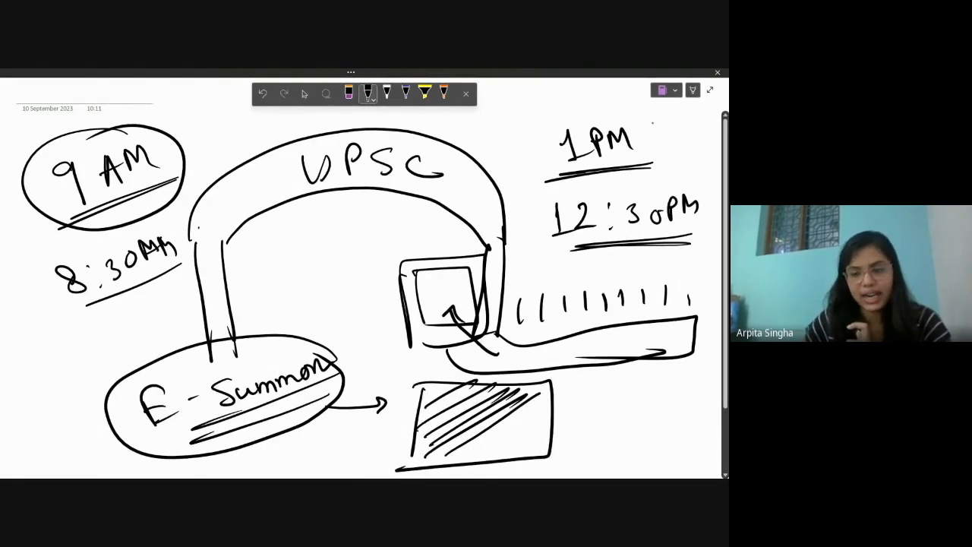
left_click_drag(607, 388, 569, 422)
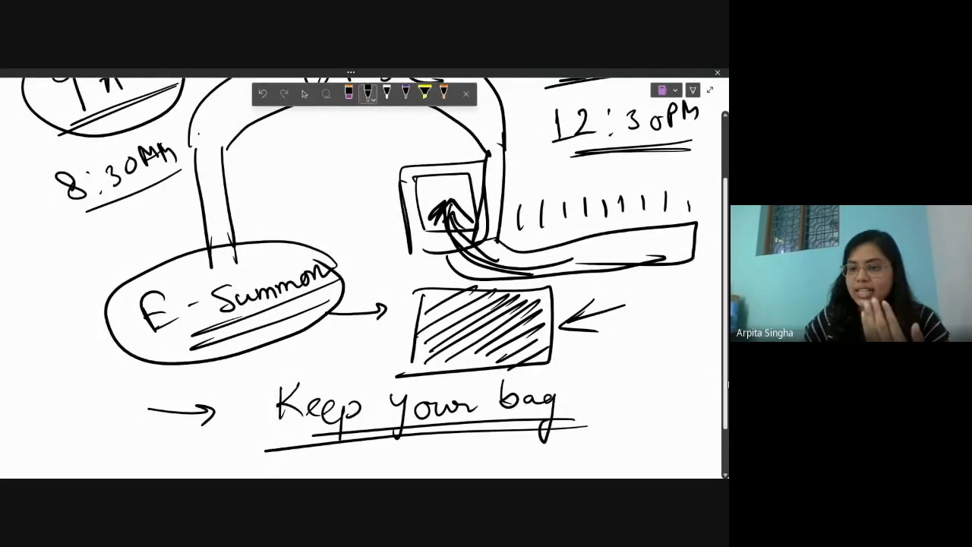
Step: Enclose the Keep your bag note in an oval and draw another arrow beneath it
scroll("down", 3)
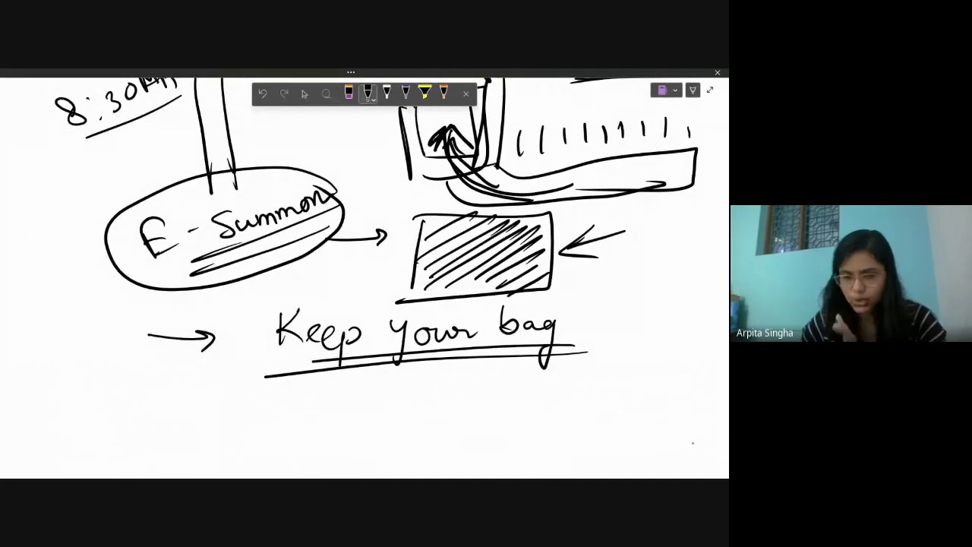
left_click_drag(242, 318, 421, 391)
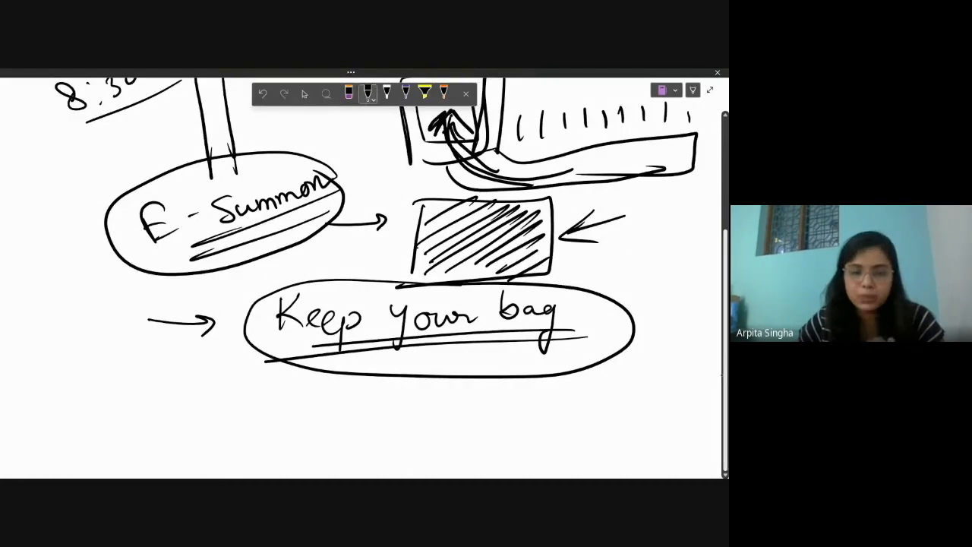
left_click_drag(148, 410, 216, 410)
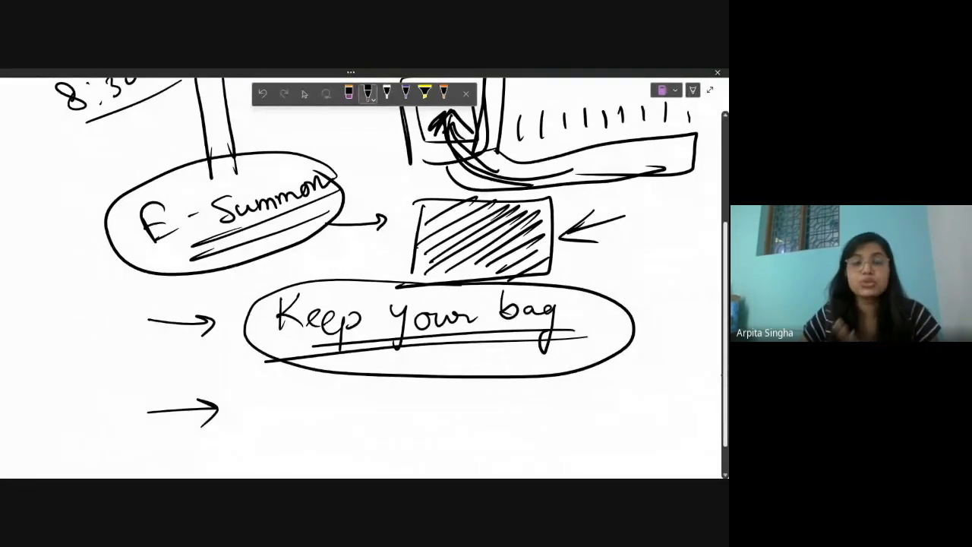
left_click_drag(54, 349, 34, 379)
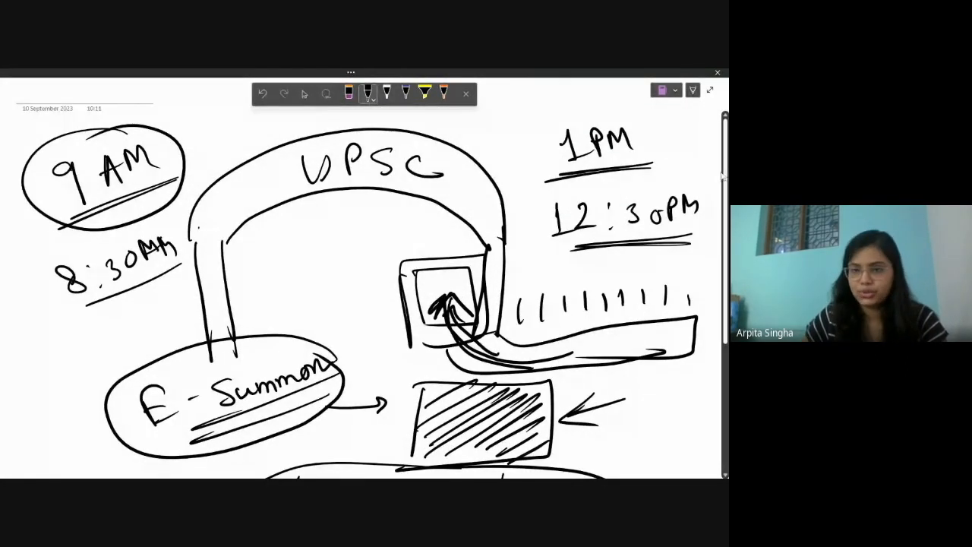
Step: Write circled Documents with two counts, original, copy and Pen notes, then circle and cross out Pen
scroll("down", 3)
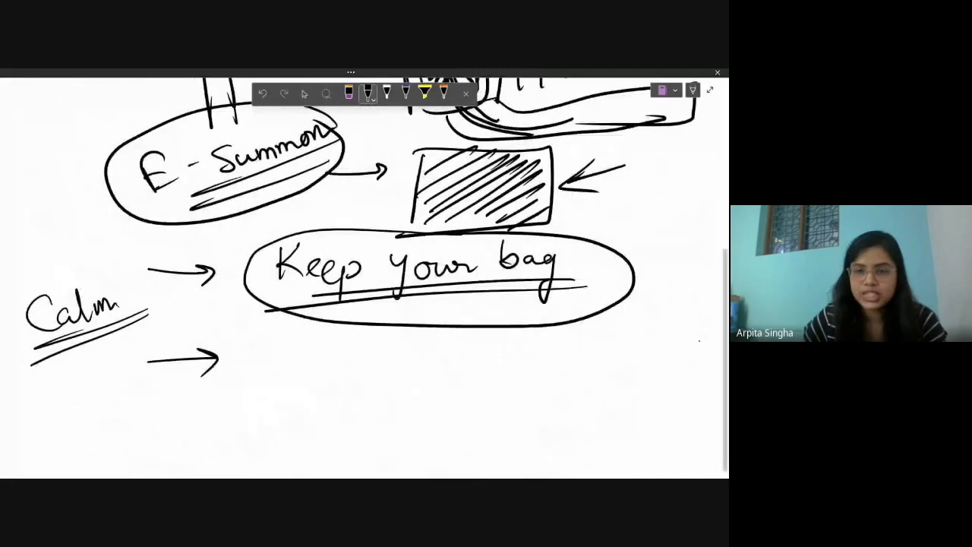
left_click_drag(292, 323, 266, 357)
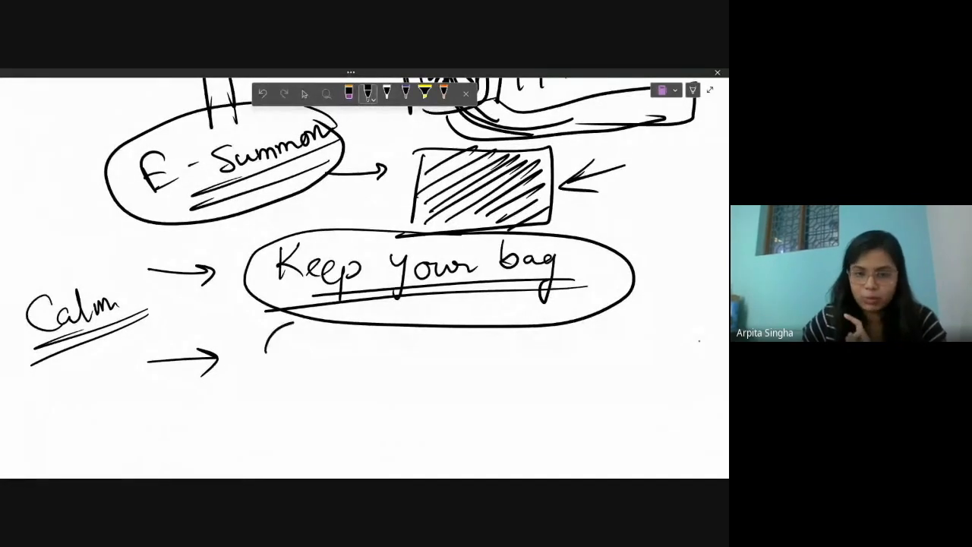
left_click_drag(269, 345, 296, 323)
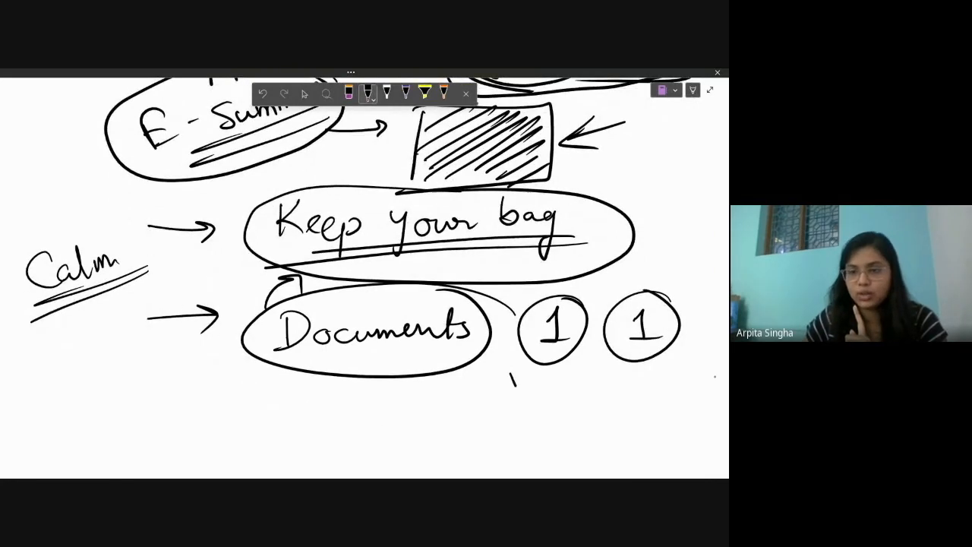
left_click_drag(516, 387, 592, 388)
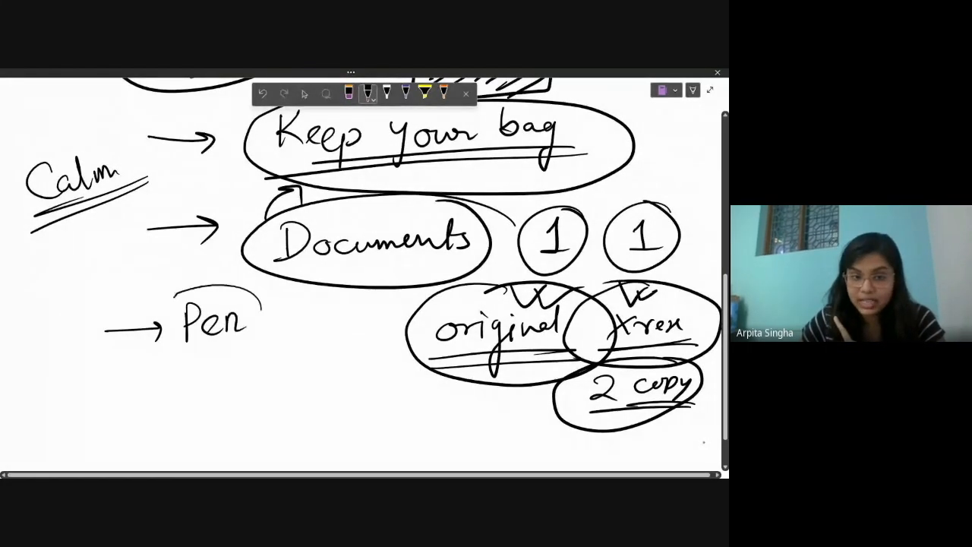
left_click_drag(152, 296, 258, 357)
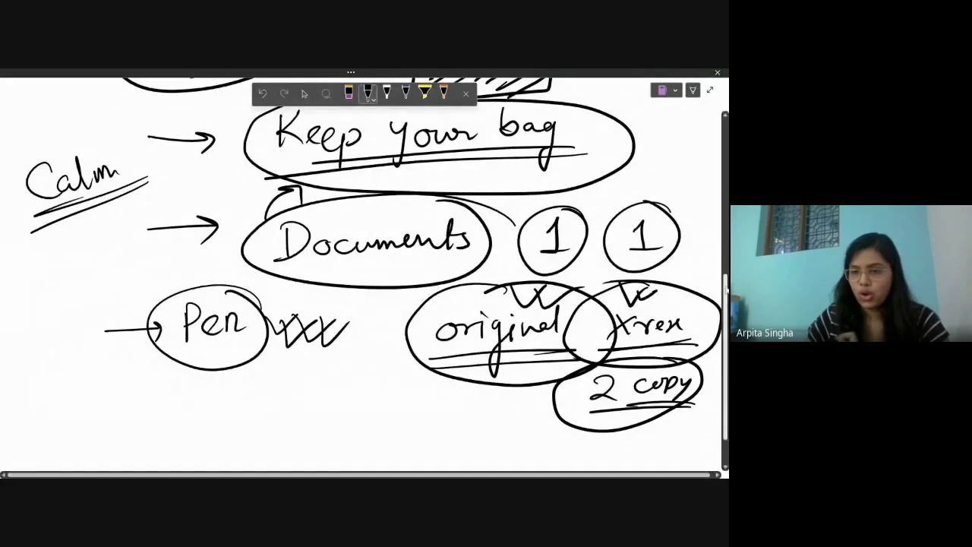
Step: Write Document file beside an arrow below Pen and circle it
scroll("down", 3)
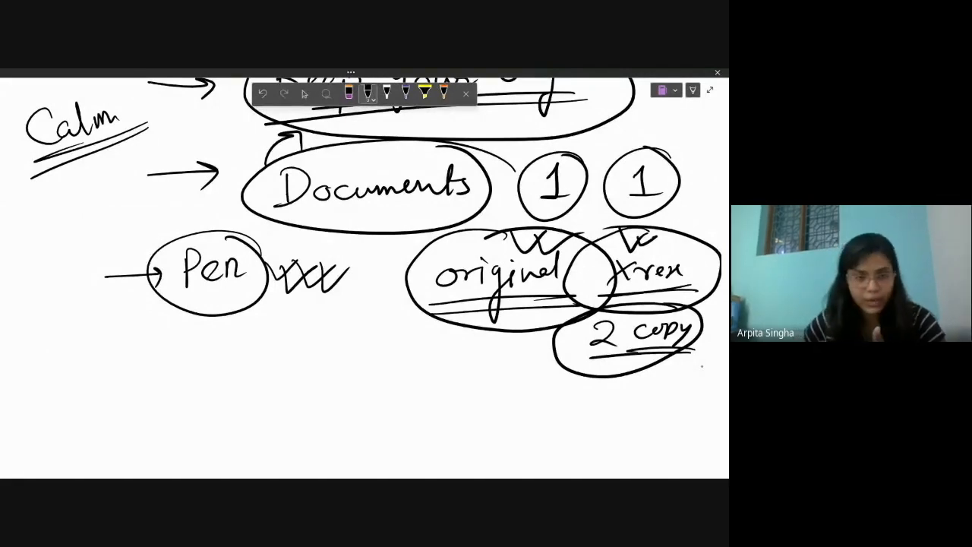
left_click_drag(95, 369, 156, 368)
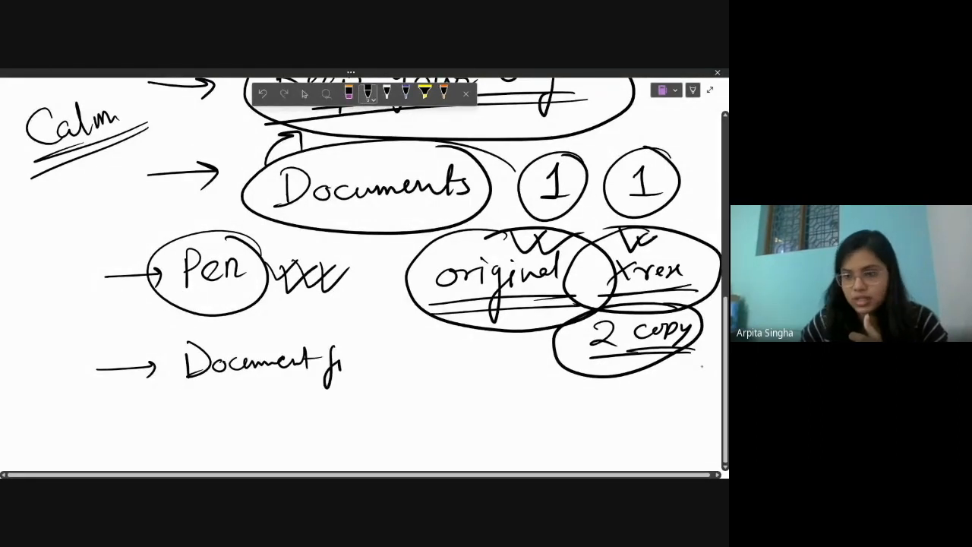
left_click_drag(342, 361, 388, 360)
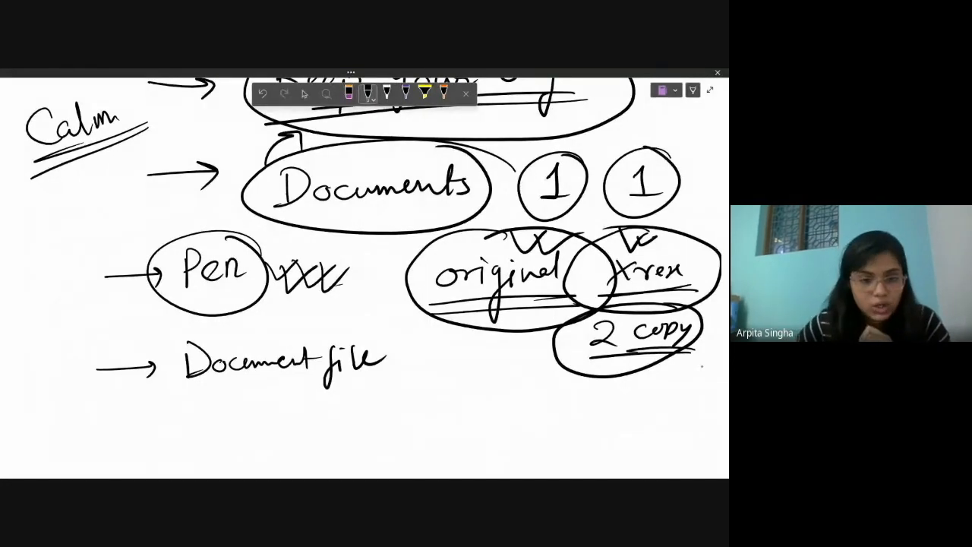
left_click_drag(137, 326, 425, 402)
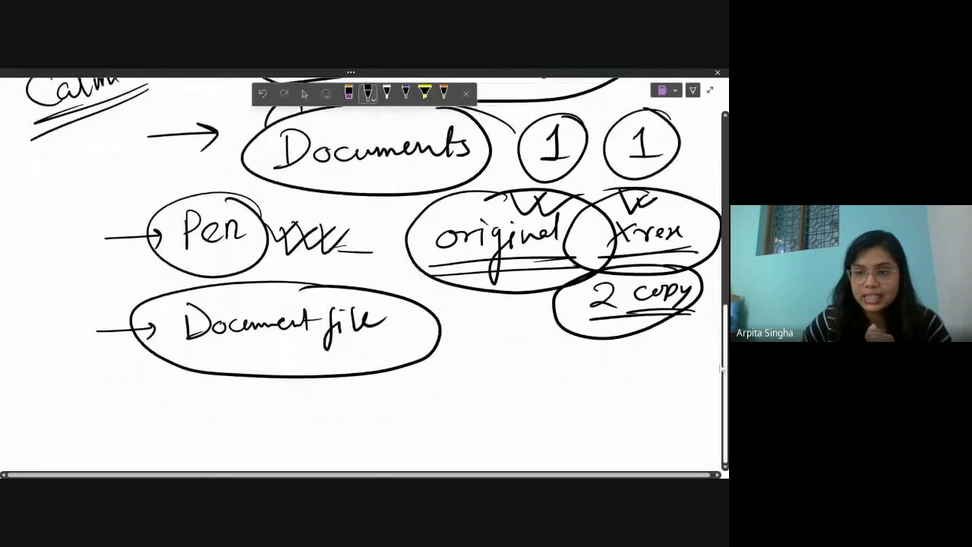
Step: Add an arrow, the word Transparent, and arrows leading to a small folder sketch
left_click_drag(175, 414, 247, 413)
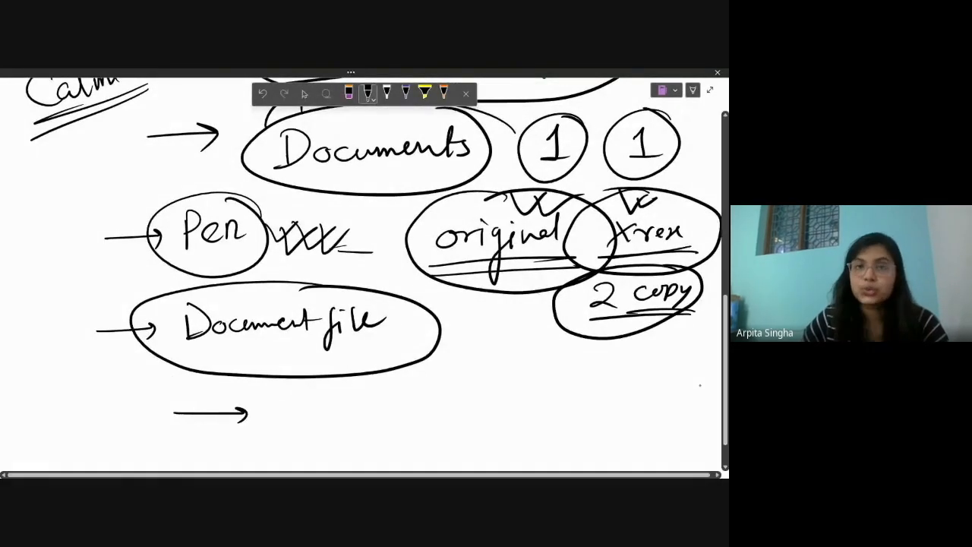
left_click_drag(273, 422, 311, 398)
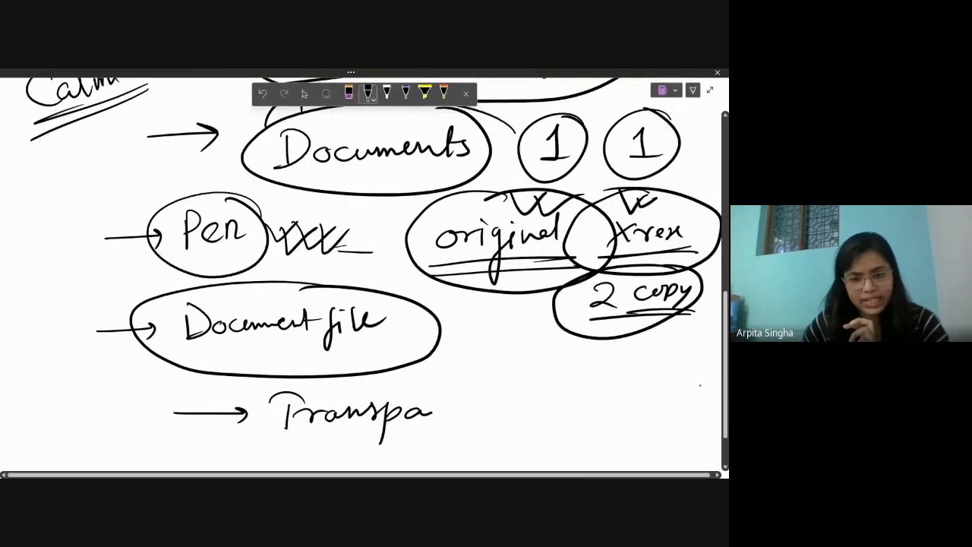
left_click_drag(433, 413, 531, 414)
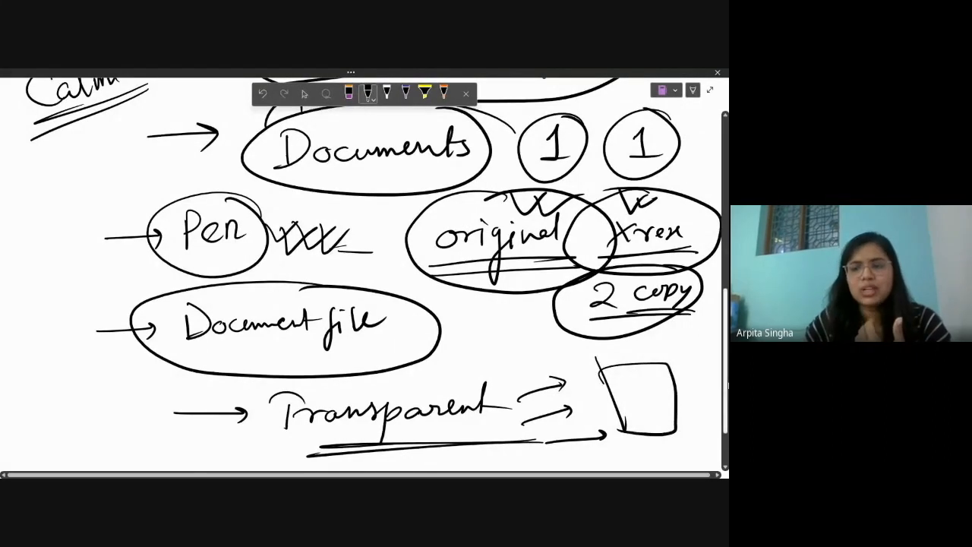
Step: Scroll down the page past the Transparent and Opaque notes
scroll("down", 3)
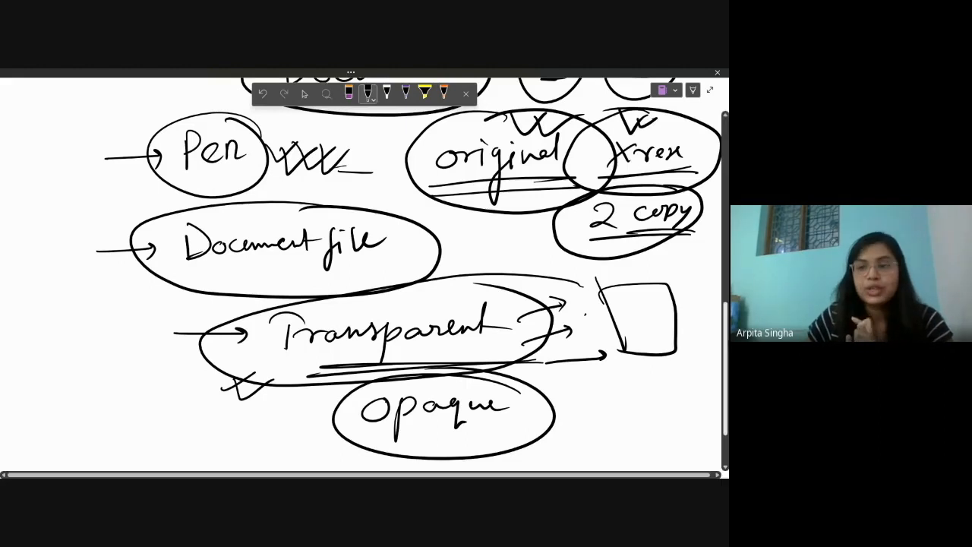
scroll("down", 3)
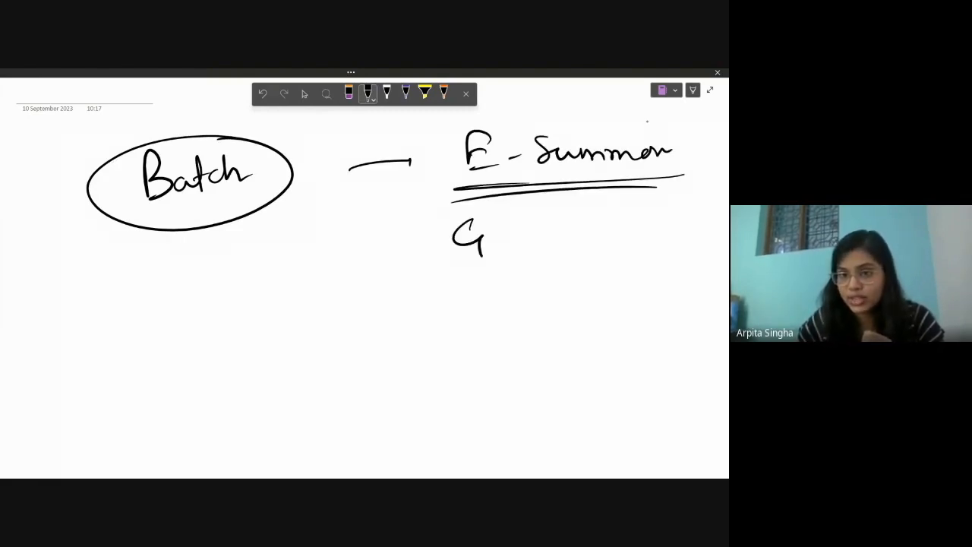
Step: Write circled Gate under E-Summon, then 15 divided by 3 and a circled 5
left_click_drag(455, 235, 555, 243)
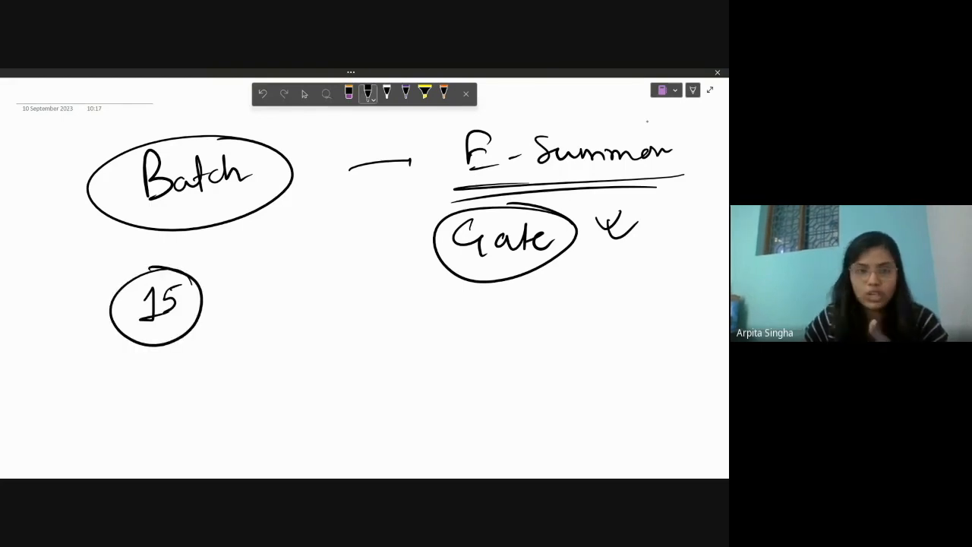
left_click_drag(220, 285, 258, 274)
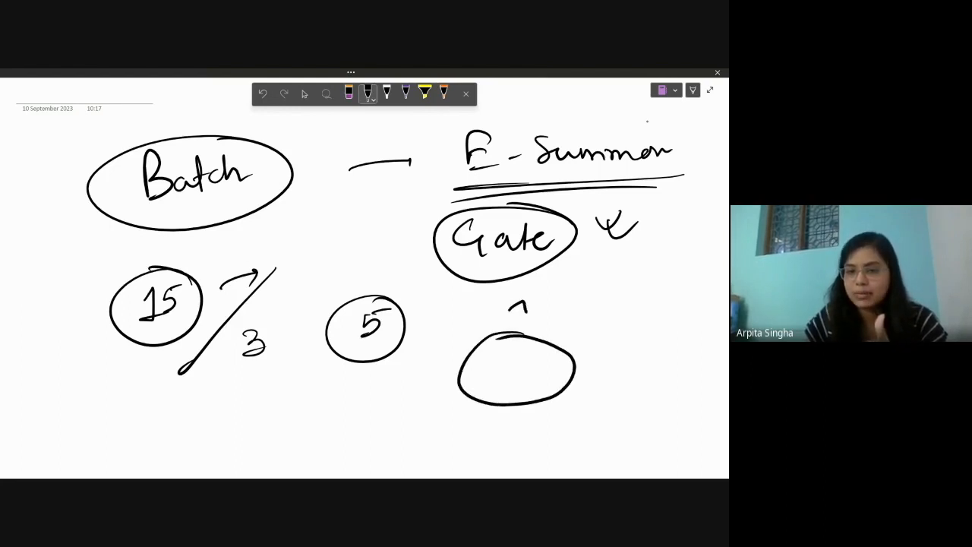
Step: Draw the outer oval around the table, hatch the centre, add arrows to the five seats and thicken the seat circles
left_click_drag(516, 311, 517, 425)
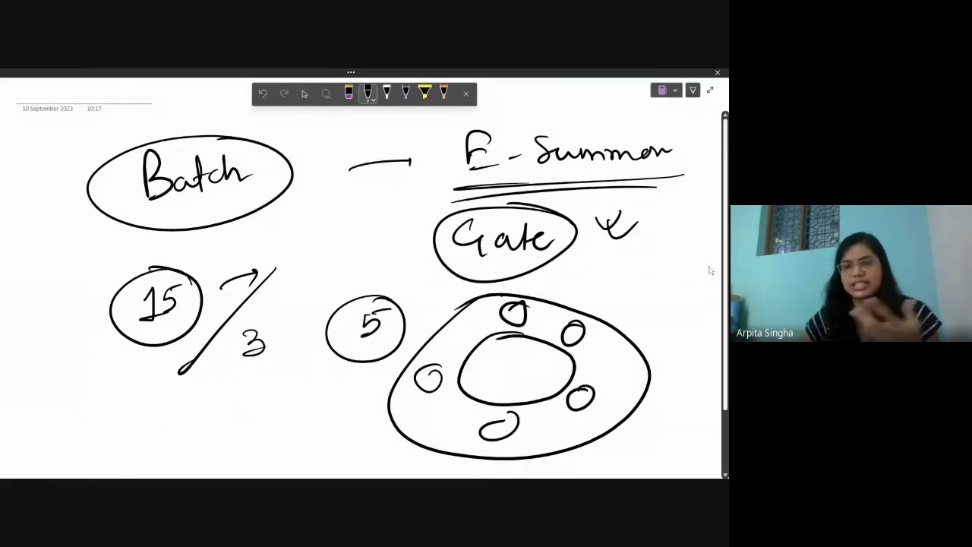
scroll("down", 3)
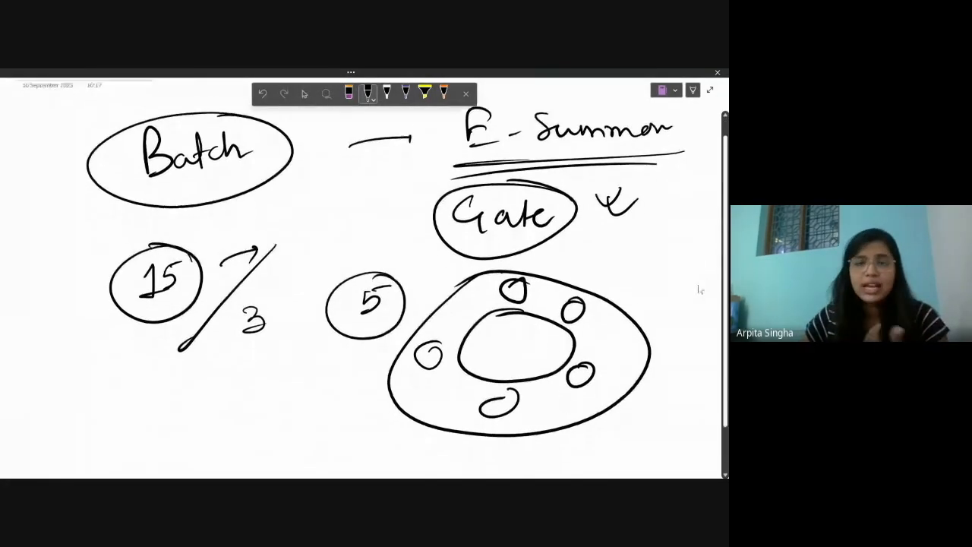
scroll("down", 3)
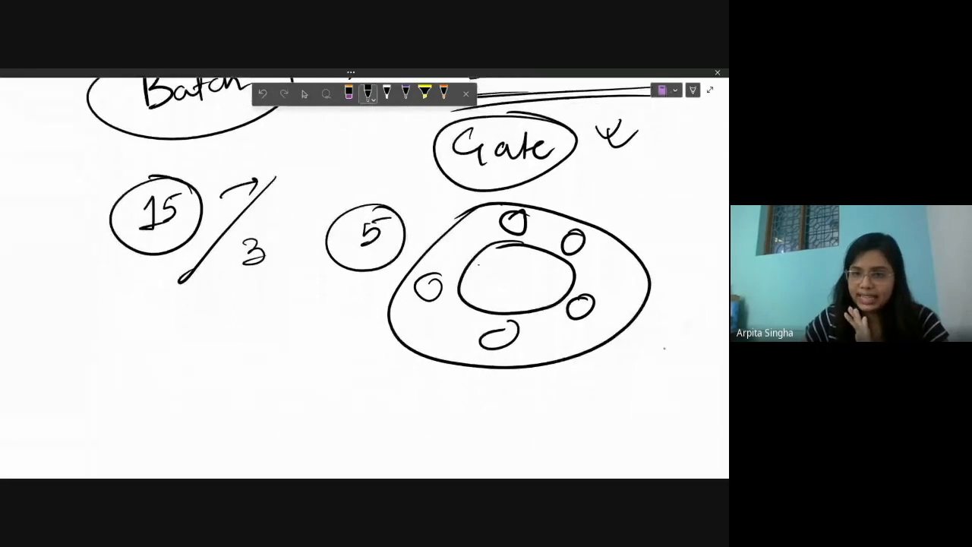
left_click_drag(471, 269, 565, 296)
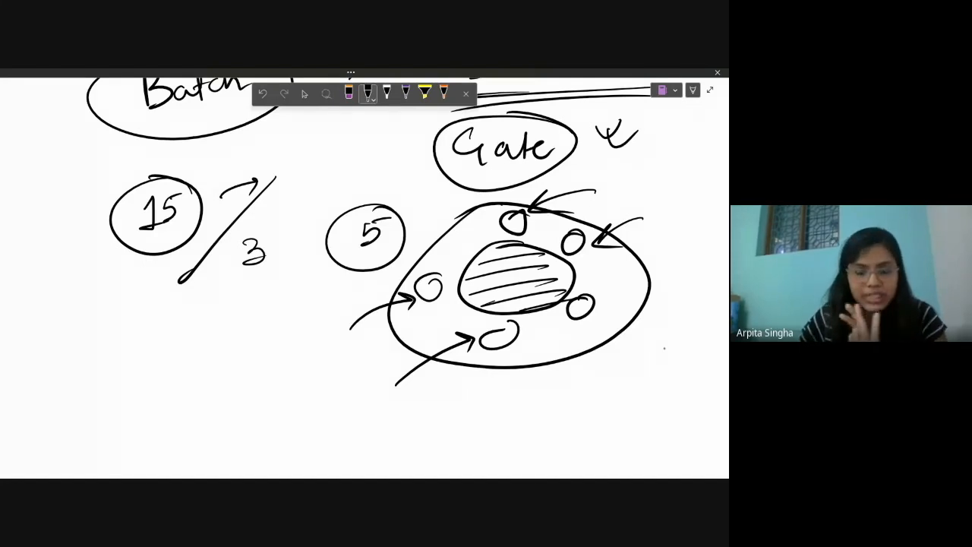
left_click_drag(672, 269, 619, 296)
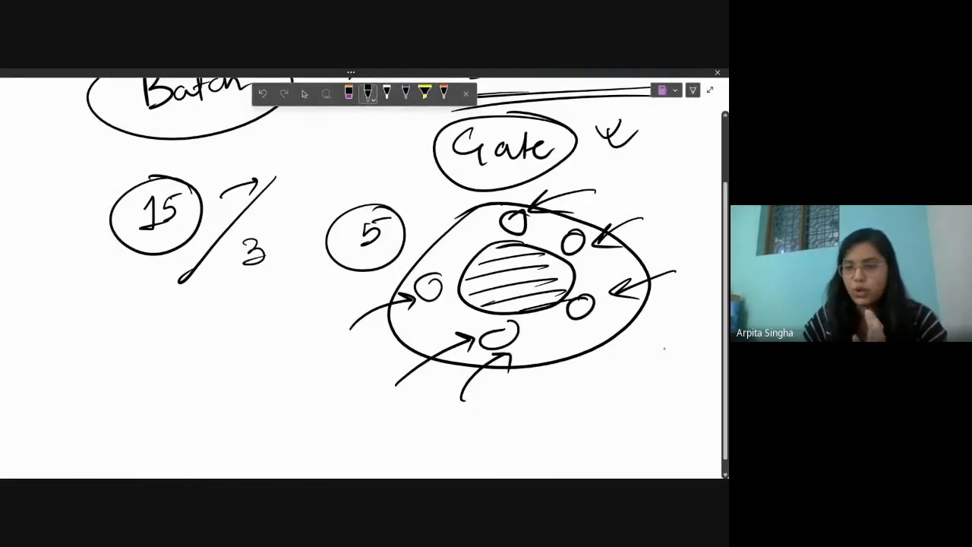
left_click_drag(486, 334, 516, 338)
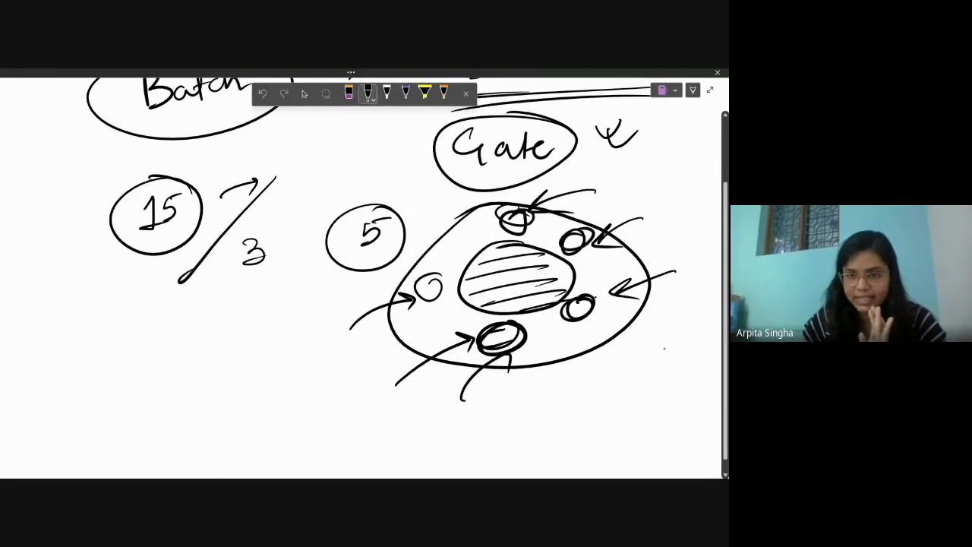
left_click(304, 93)
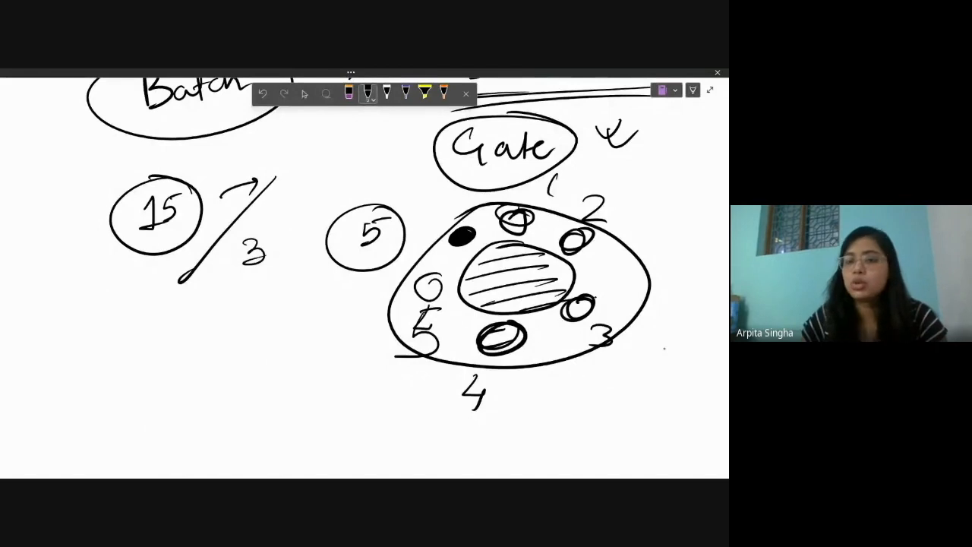
Step: Write circled, underlined 10th with ticks under 15 and the bracketed Provisional box below it
left_click_drag(135, 326, 163, 315)
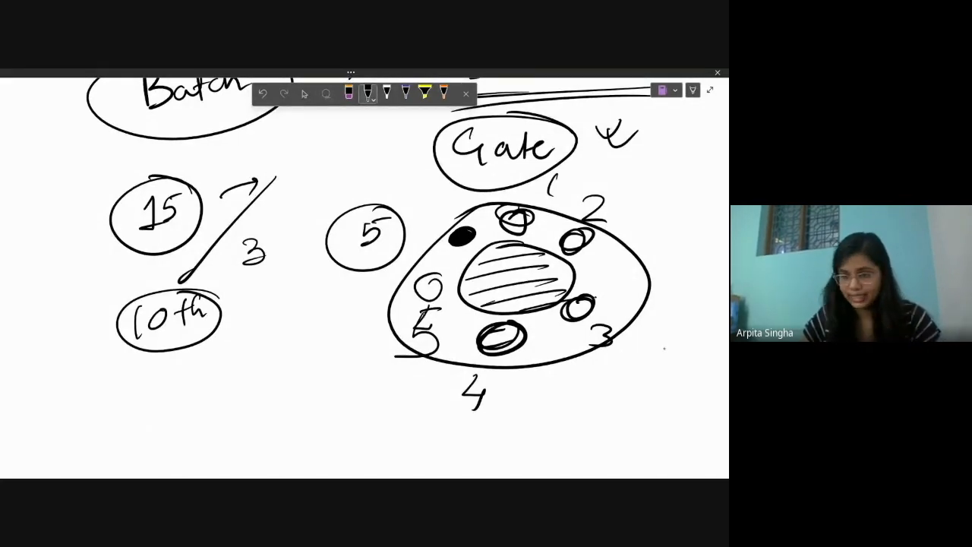
left_click_drag(133, 341, 247, 368)
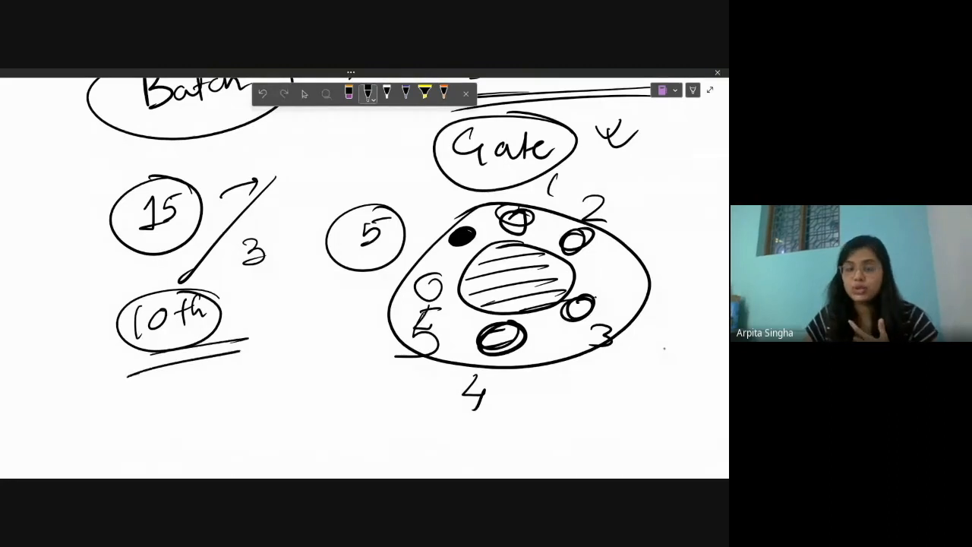
left_click_drag(231, 315, 273, 313)
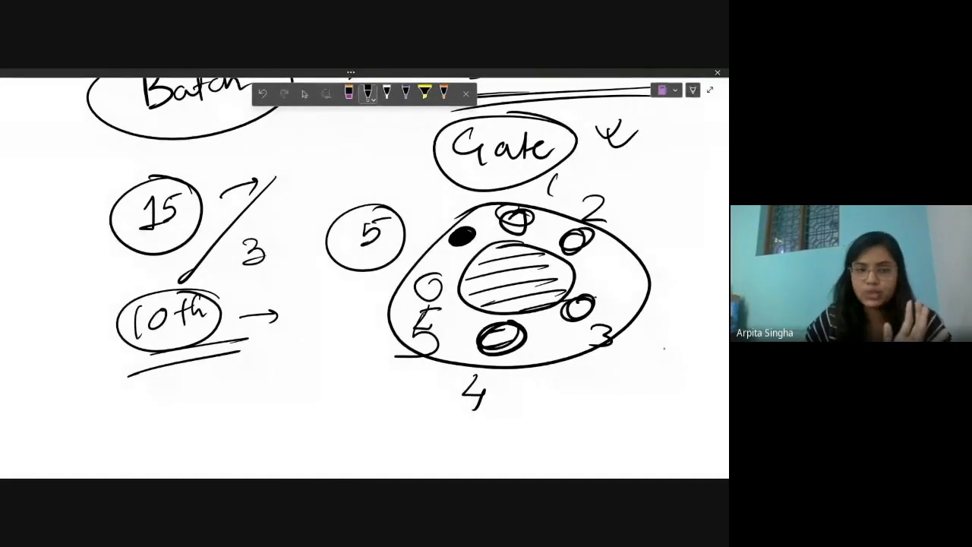
left_click_drag(50, 304, 102, 410)
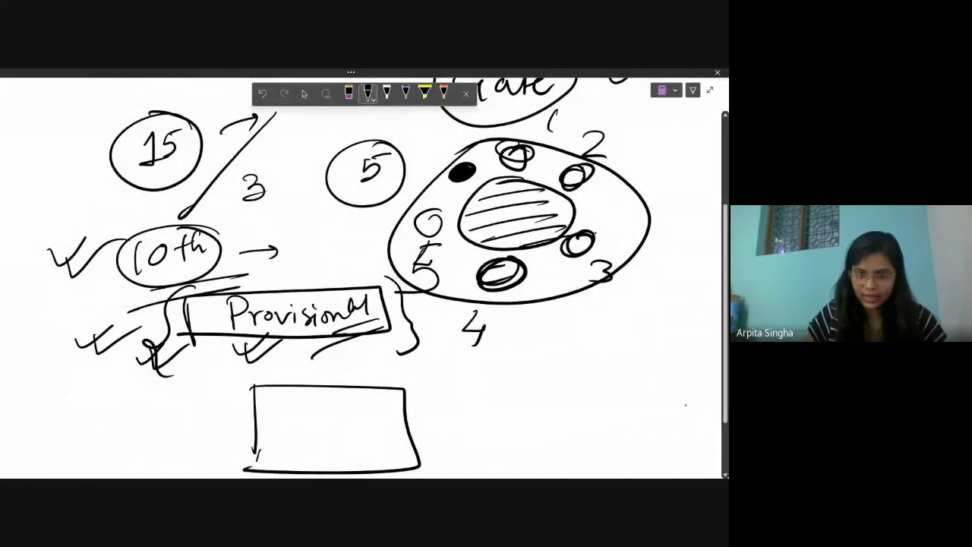
Step: Hatch the empty rectangle, then write the D. heading with its dotted line and a dashed line beneath
left_click_drag(273, 388, 394, 440)
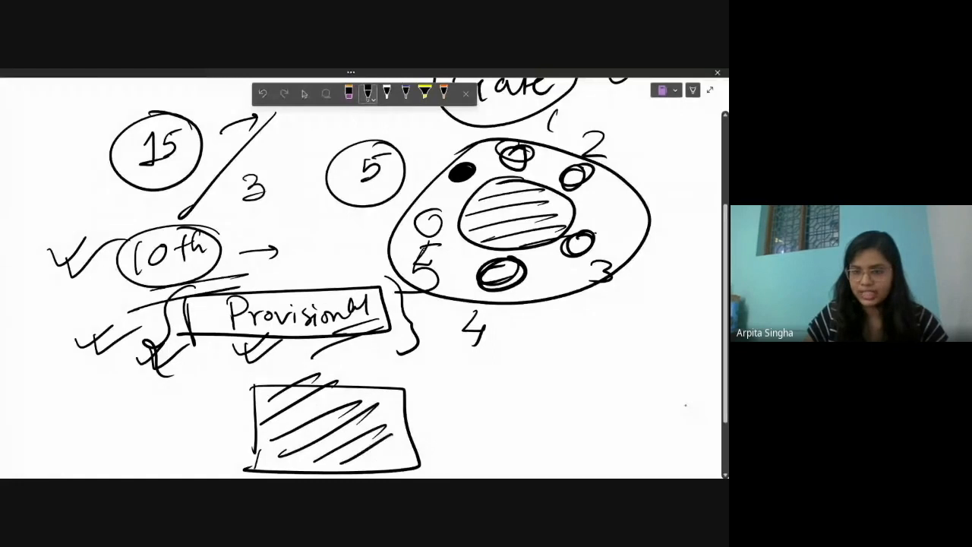
scroll("down", 3)
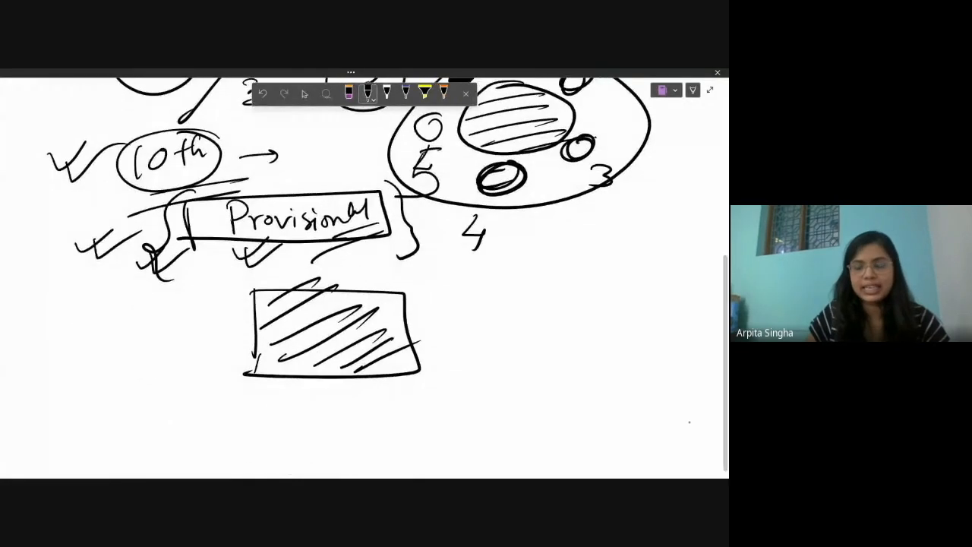
left_click_drag(463, 284, 482, 303)
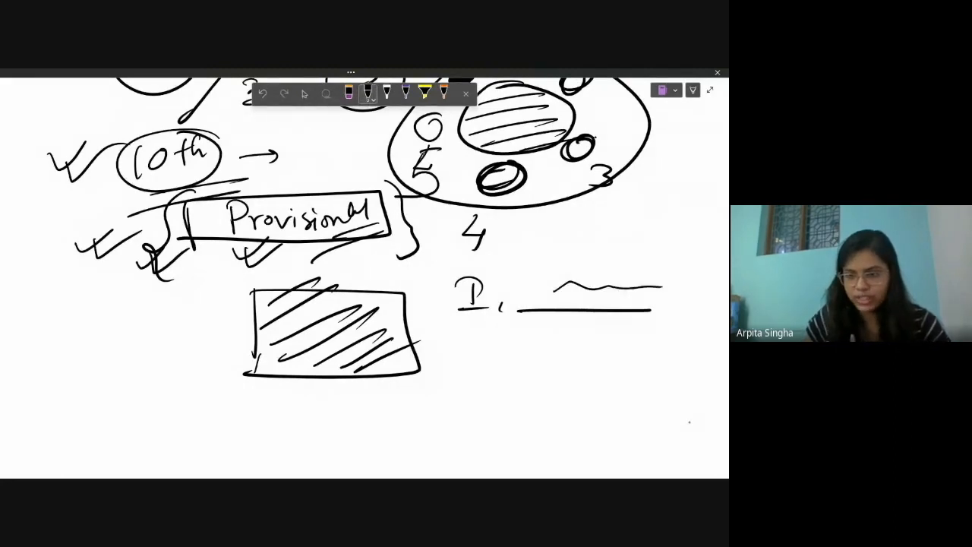
left_click_drag(668, 311, 698, 315)
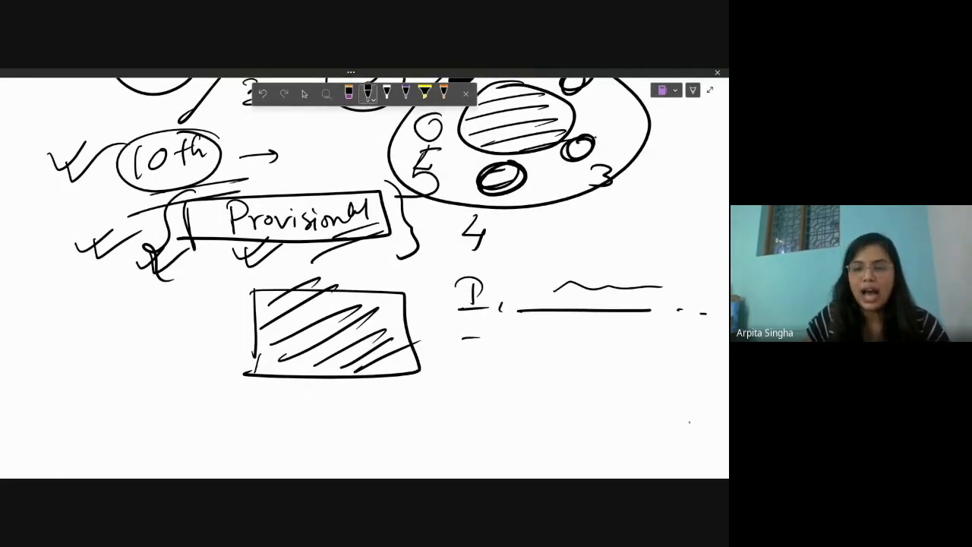
left_click_drag(470, 338, 687, 342)
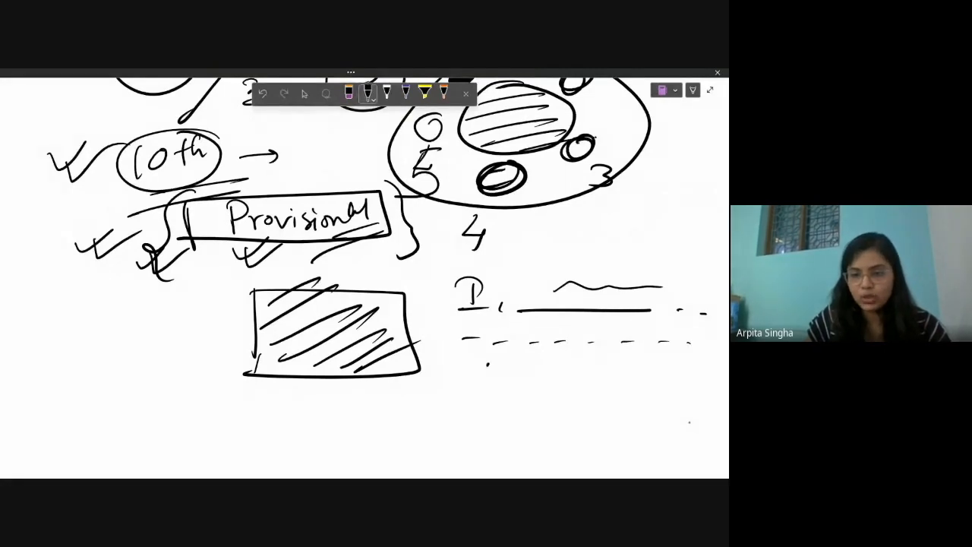
Step: Sketch a ruled form box with ticks, a divider and a word, and enclose the document sketch in curly braces
left_click_drag(467, 372, 653, 444)
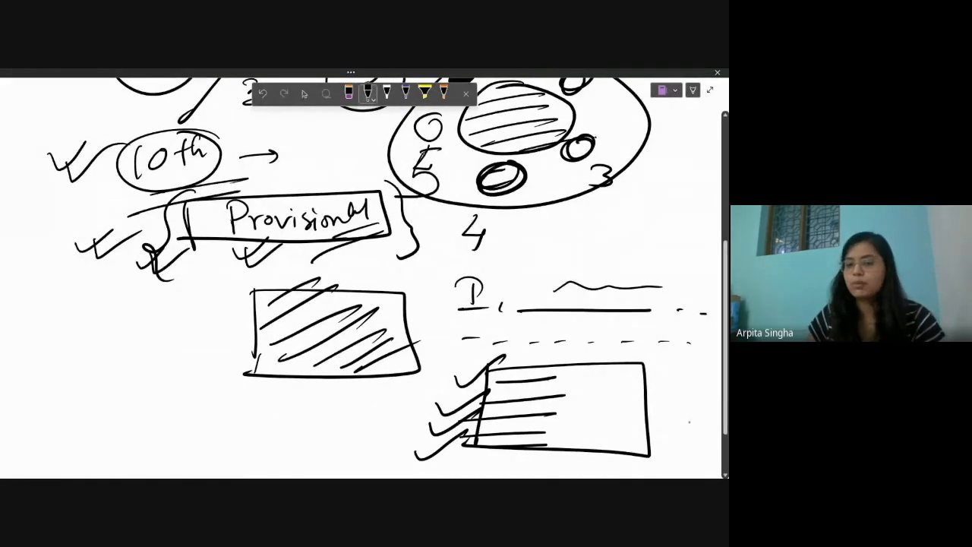
left_click_drag(577, 356, 641, 395)
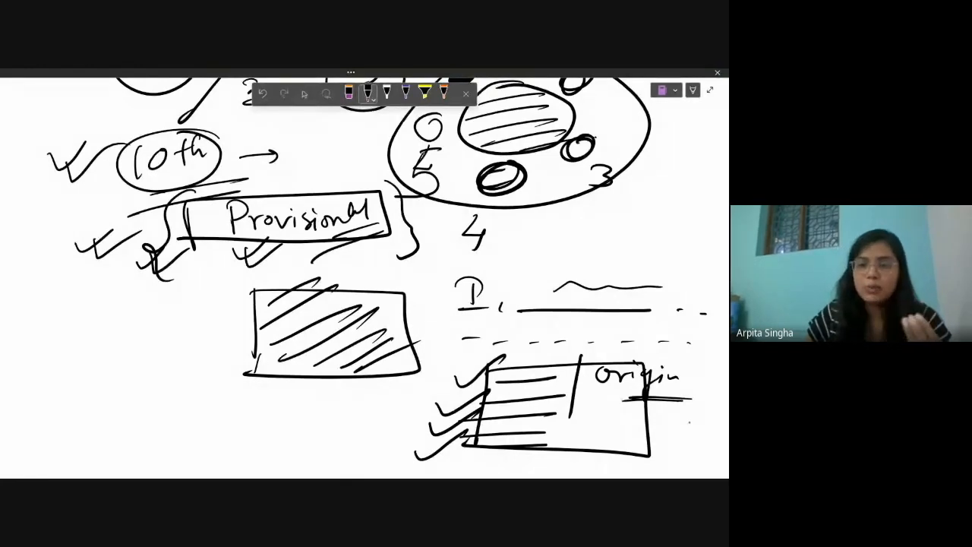
left_click_drag(456, 270, 425, 471)
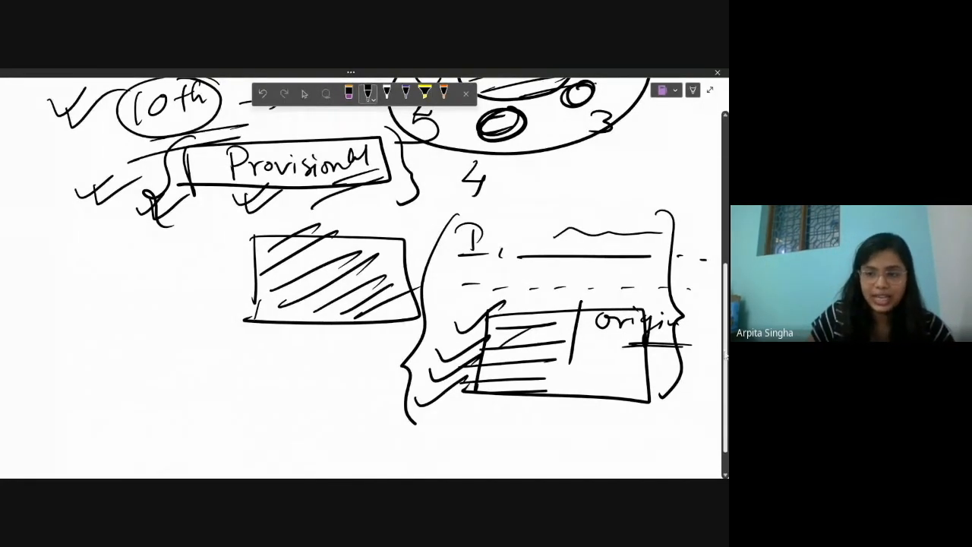
Step: Write 'Do check' inside an oval with a tick and a long arrow beneath it
scroll("down", 3)
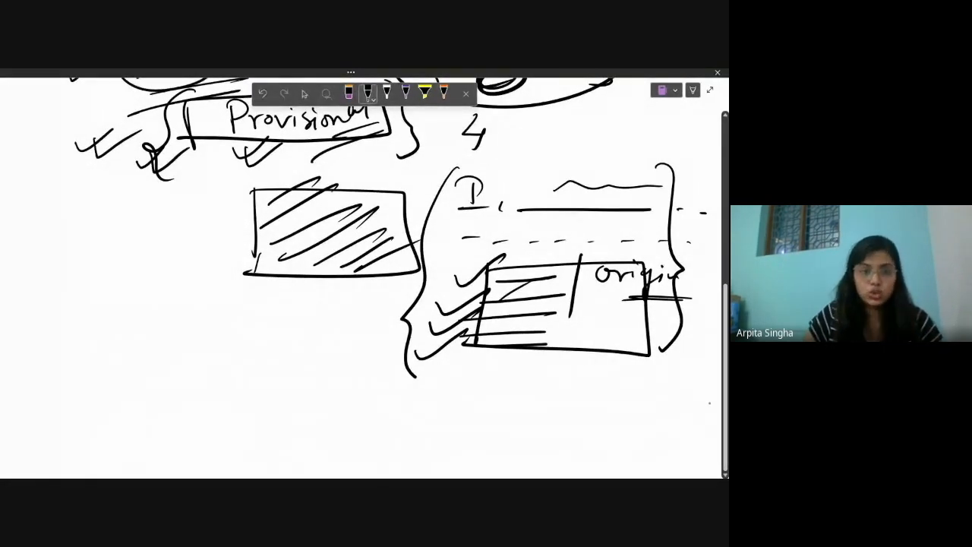
left_click_drag(117, 371, 277, 380)
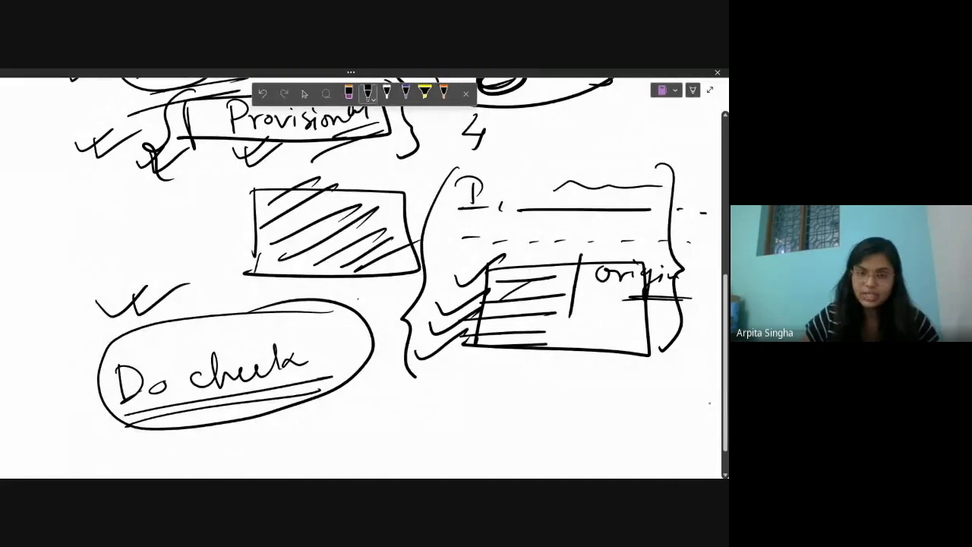
left_click_drag(342, 403, 509, 414)
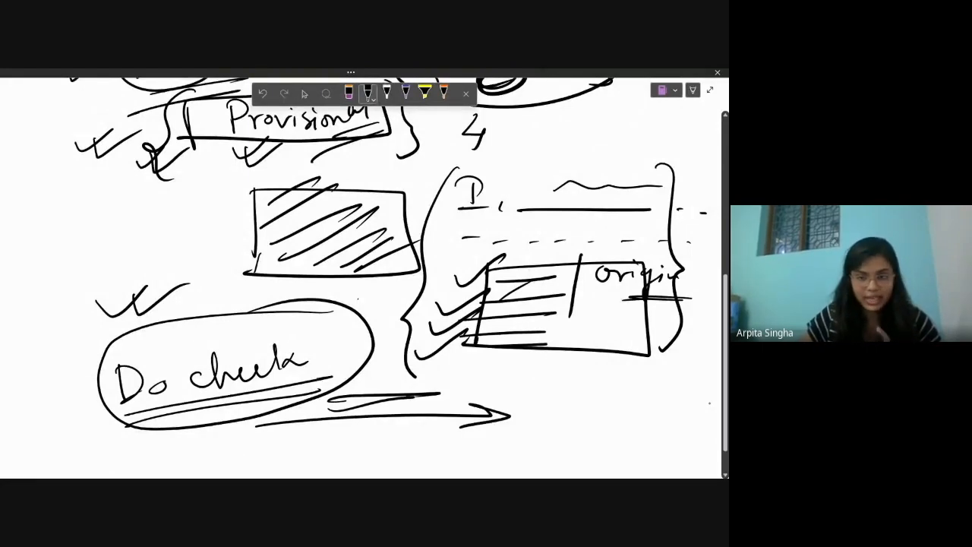
scroll("down", 3)
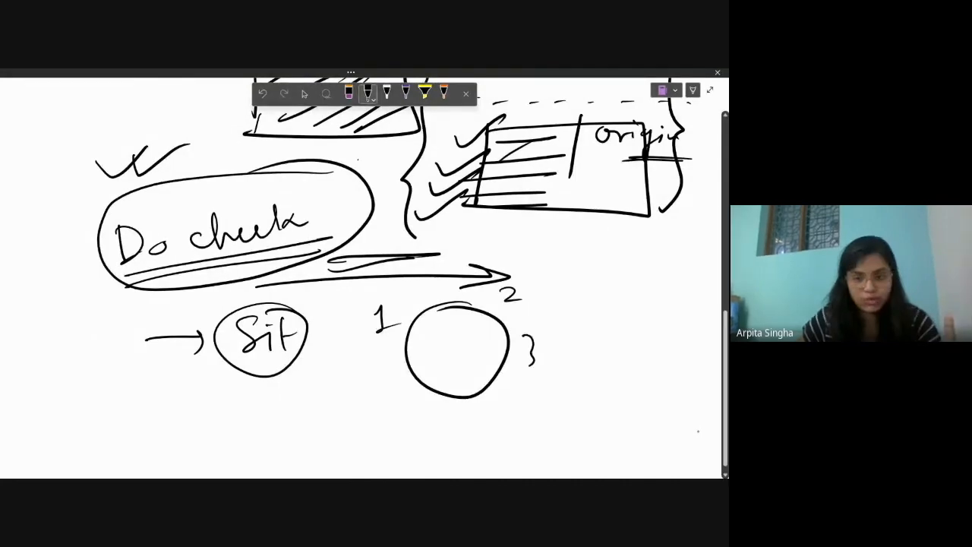
Step: Mark circled seat 1 with an arrow, then add circled 30 min and underlined 20 min, 25 min
left_click_drag(388, 399, 524, 406)
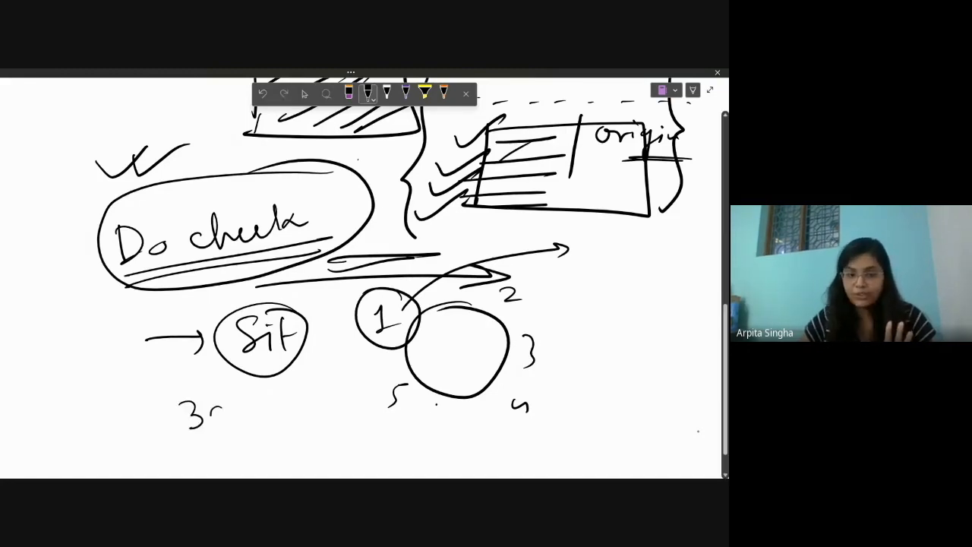
left_click_drag(183, 410, 288, 402)
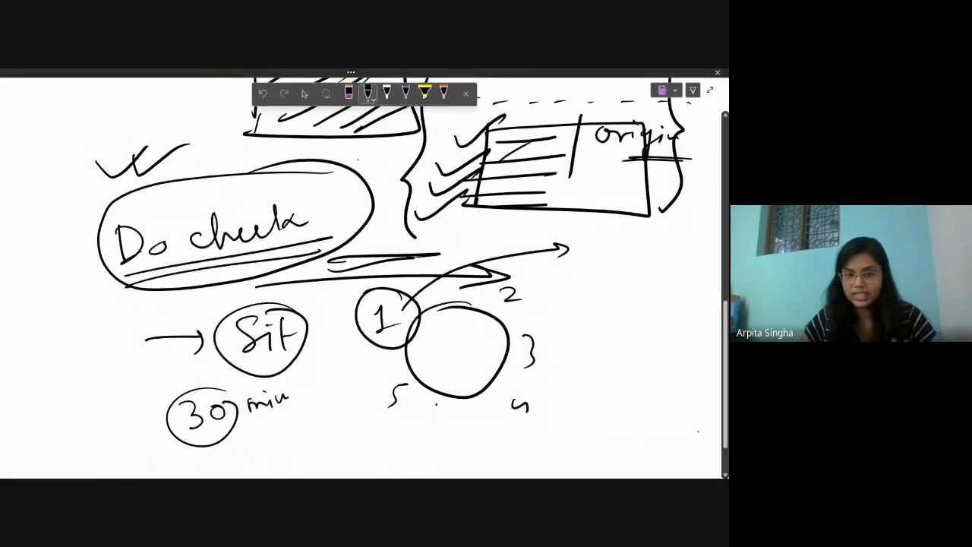
left_click_drag(273, 426, 349, 432)
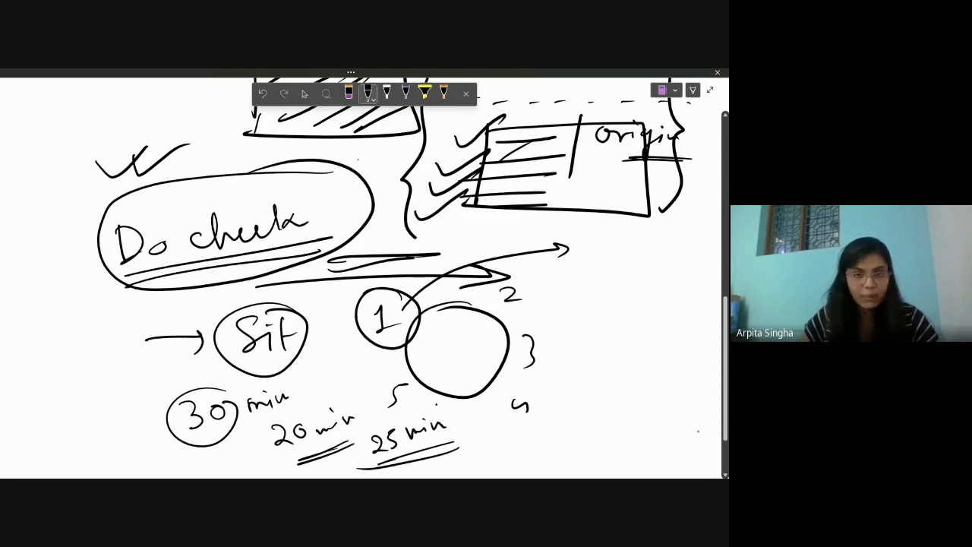
scroll("down", 3)
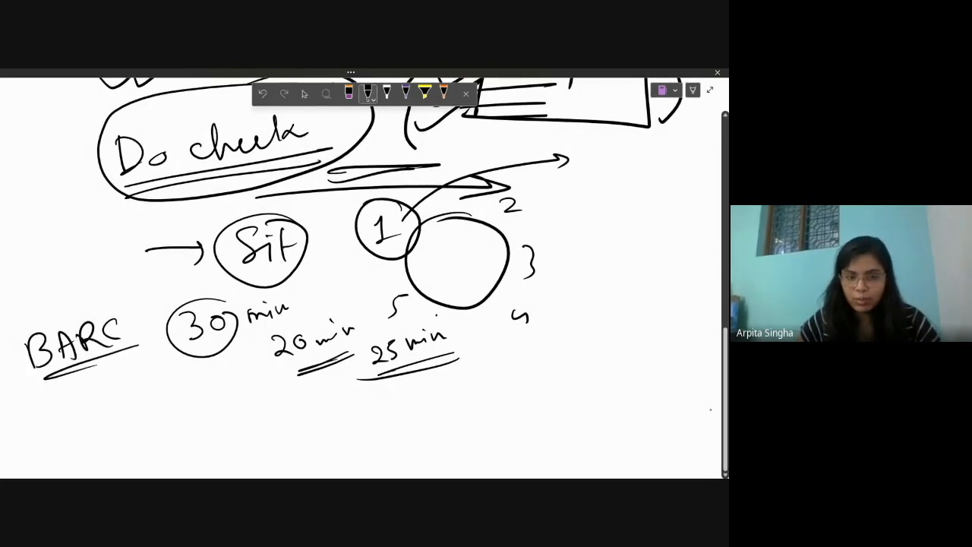
Step: Double-underline BARC, then erase the circled note, the timings and the table circle
left_click_drag(84, 273, 87, 311)
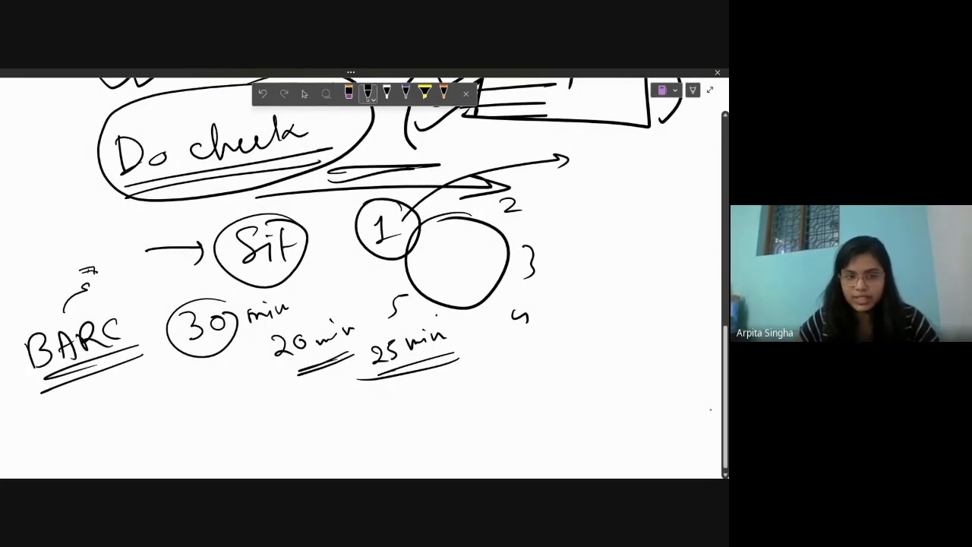
left_click_drag(68, 273, 125, 304)
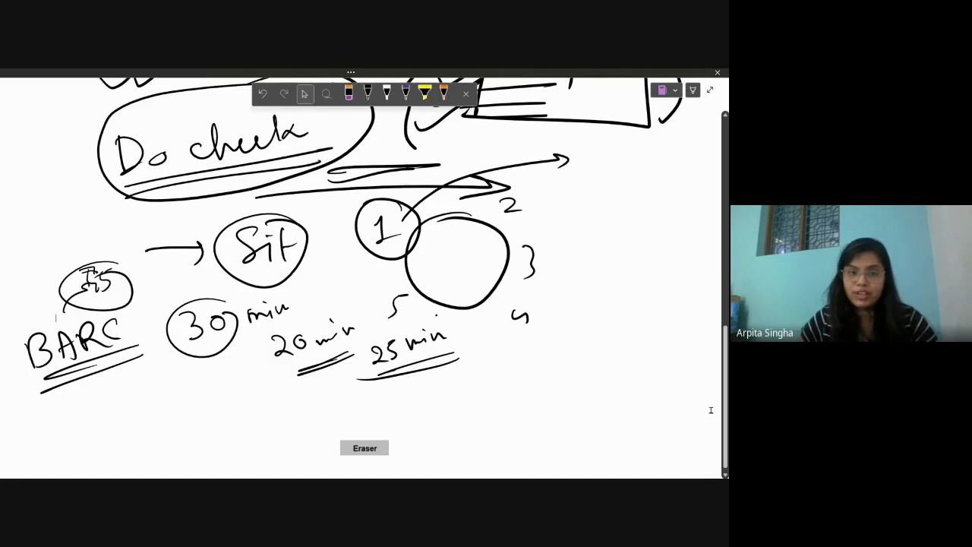
left_click(367, 93)
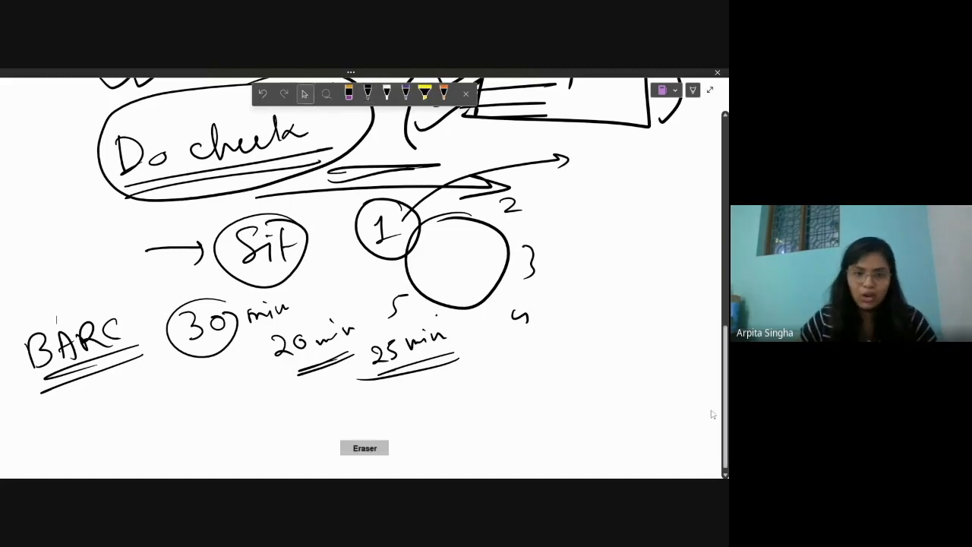
left_click(366, 93)
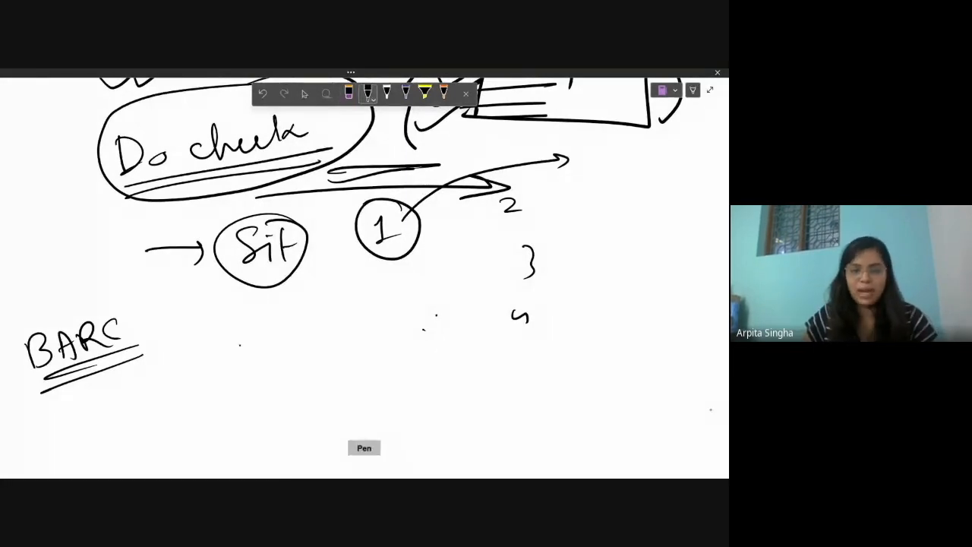
Step: Begin the BARC flow with a circled 1 leading into two arrows
left_click_drag(228, 357, 361, 356)
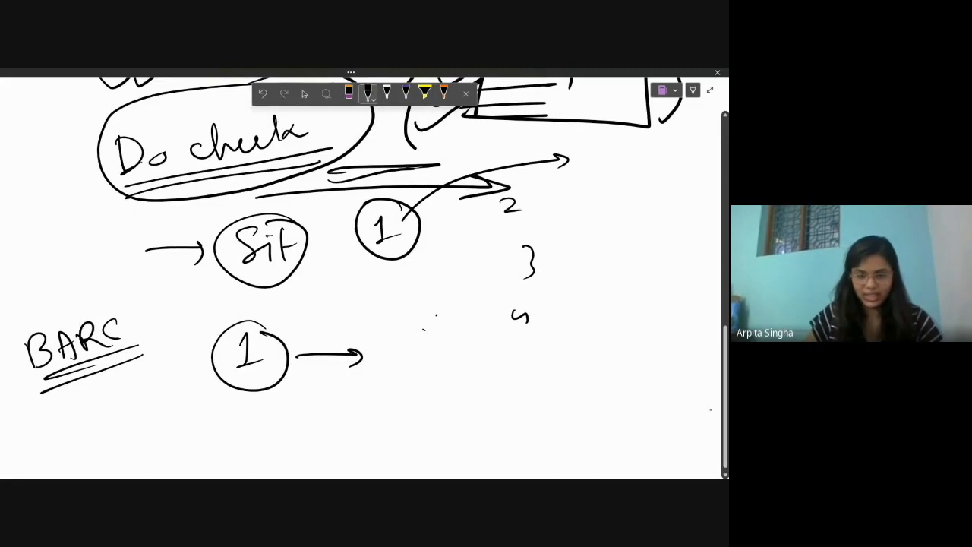
left_click_drag(383, 357, 508, 356)
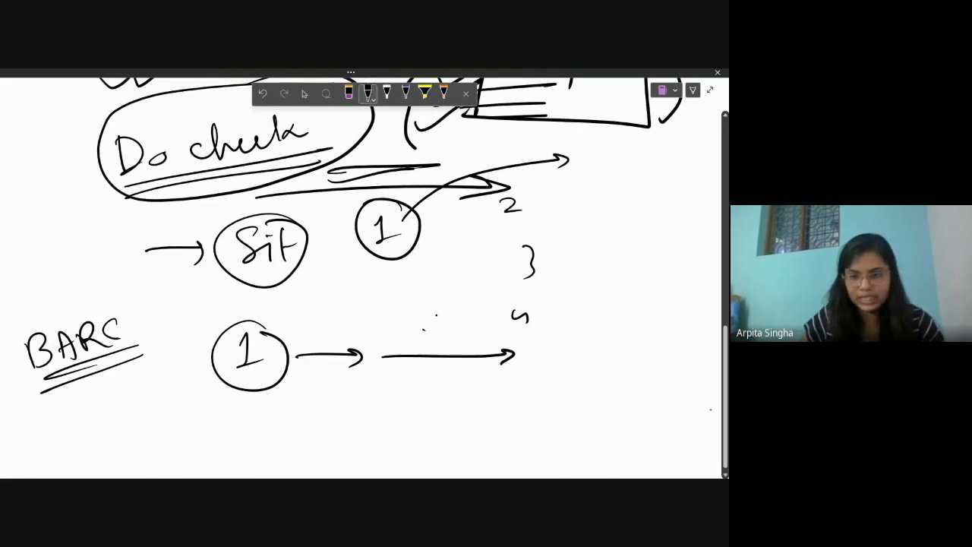